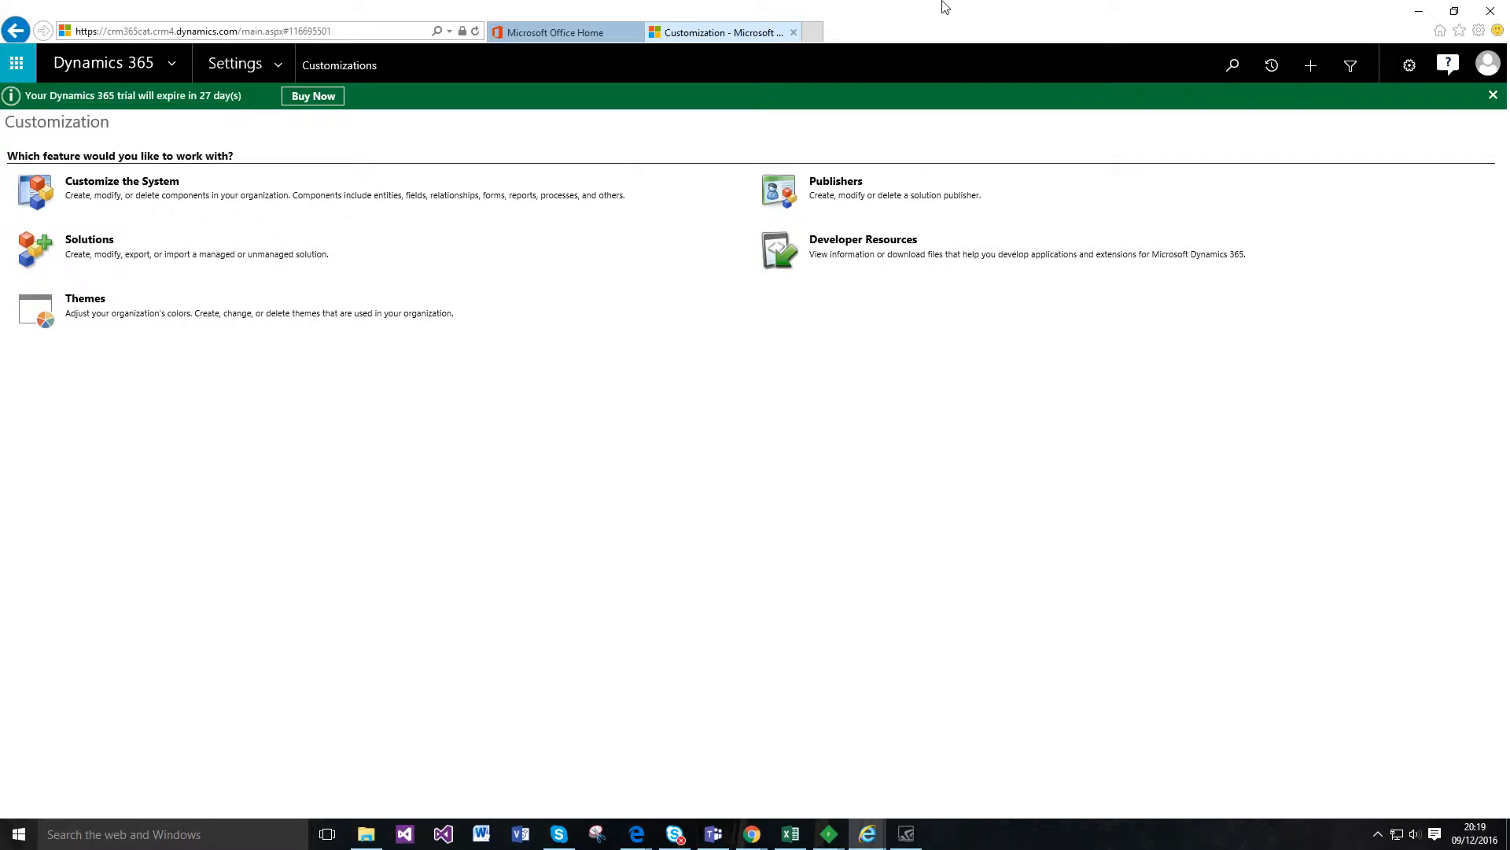
Step: Open the Default Solution via Customize the System on the Customization page
left_click(121, 181)
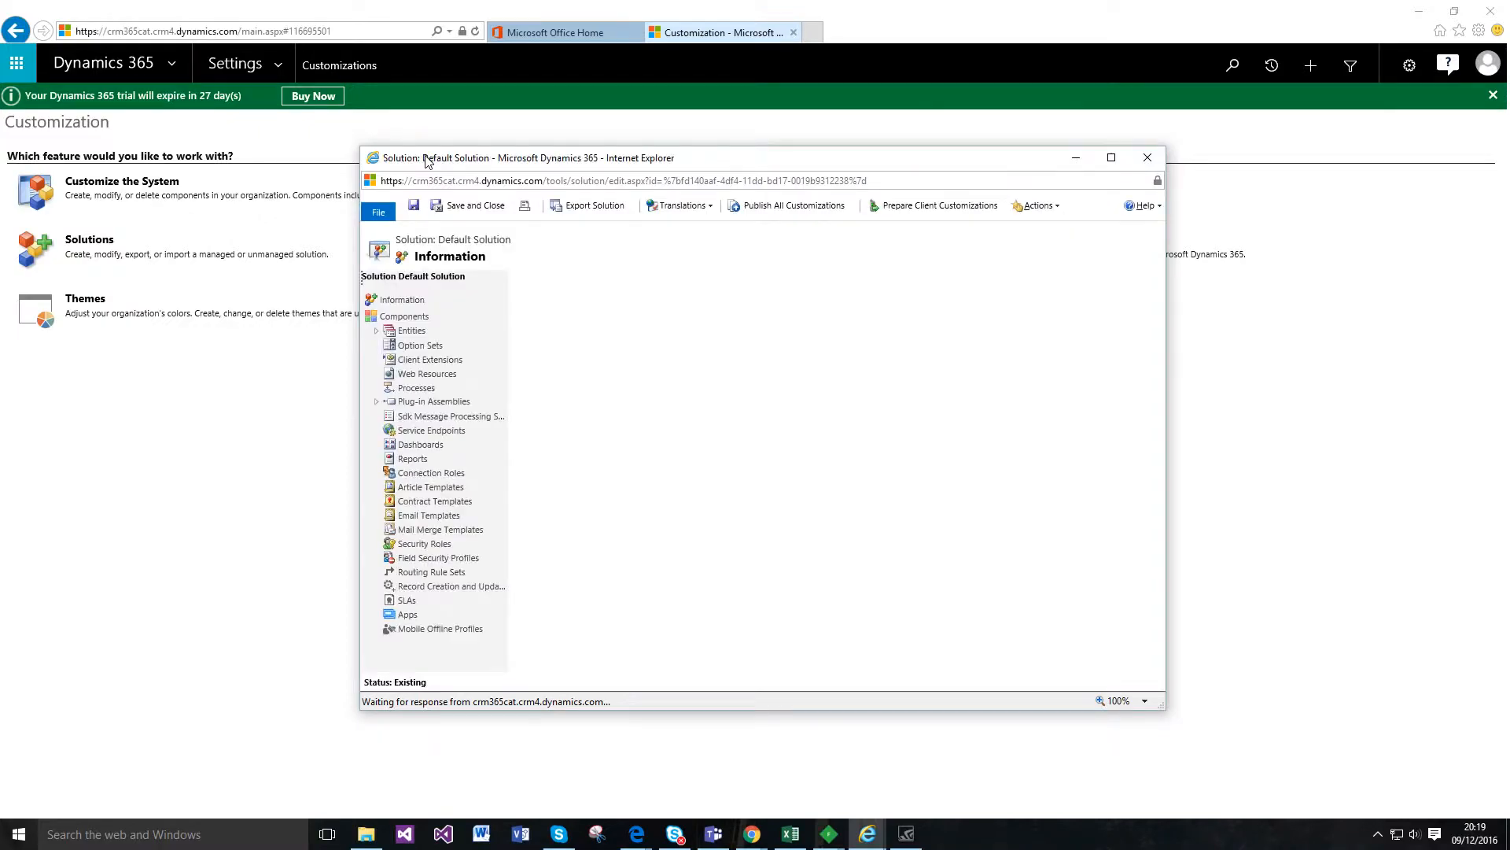
Step: Show the Account entity's Business Rules list from the solution tree
left_click(405, 316)
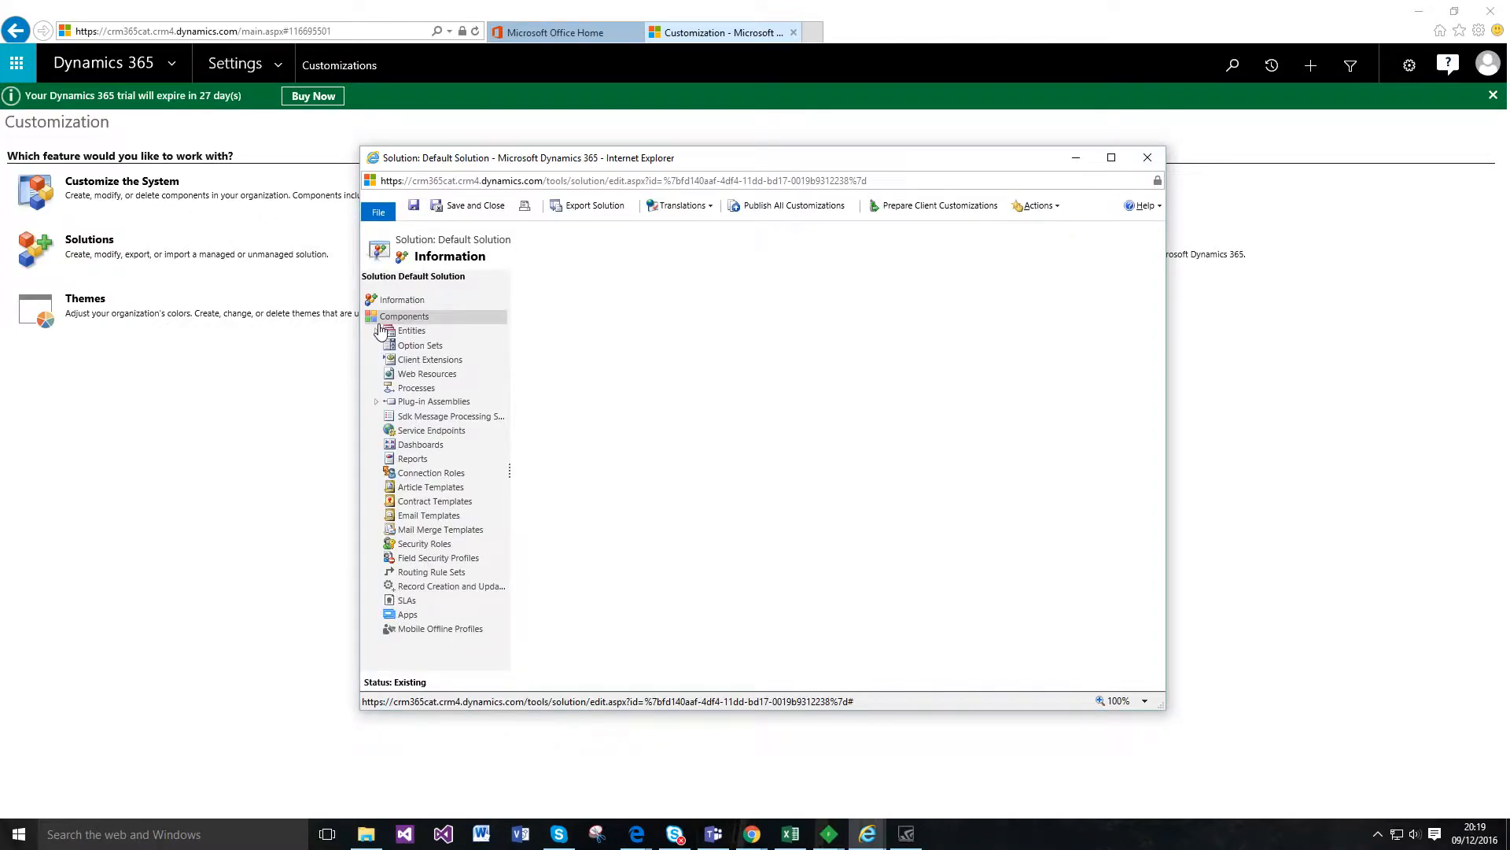
left_click(376, 318)
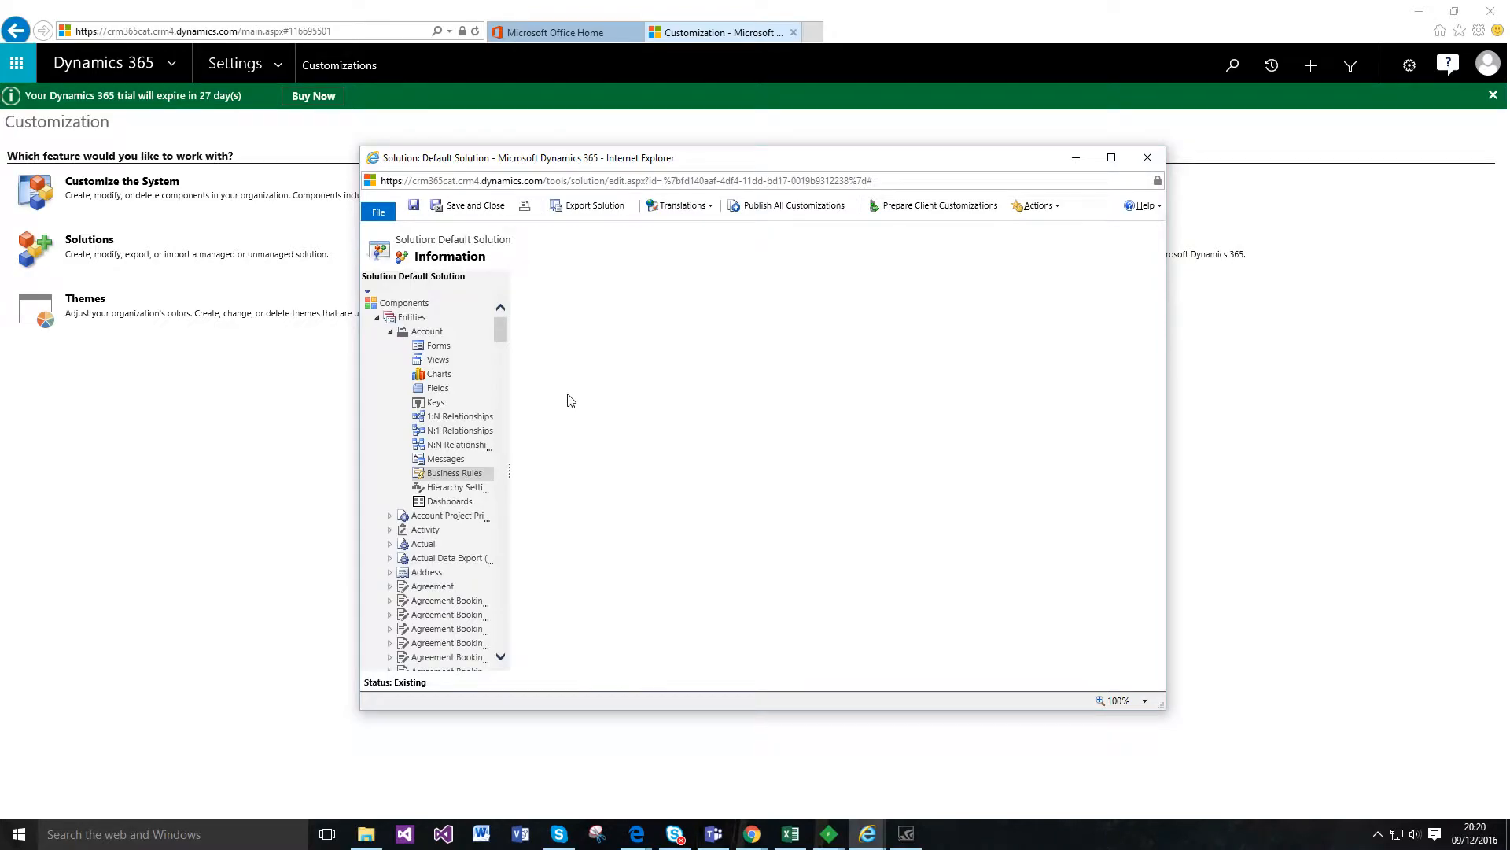
left_click(453, 472)
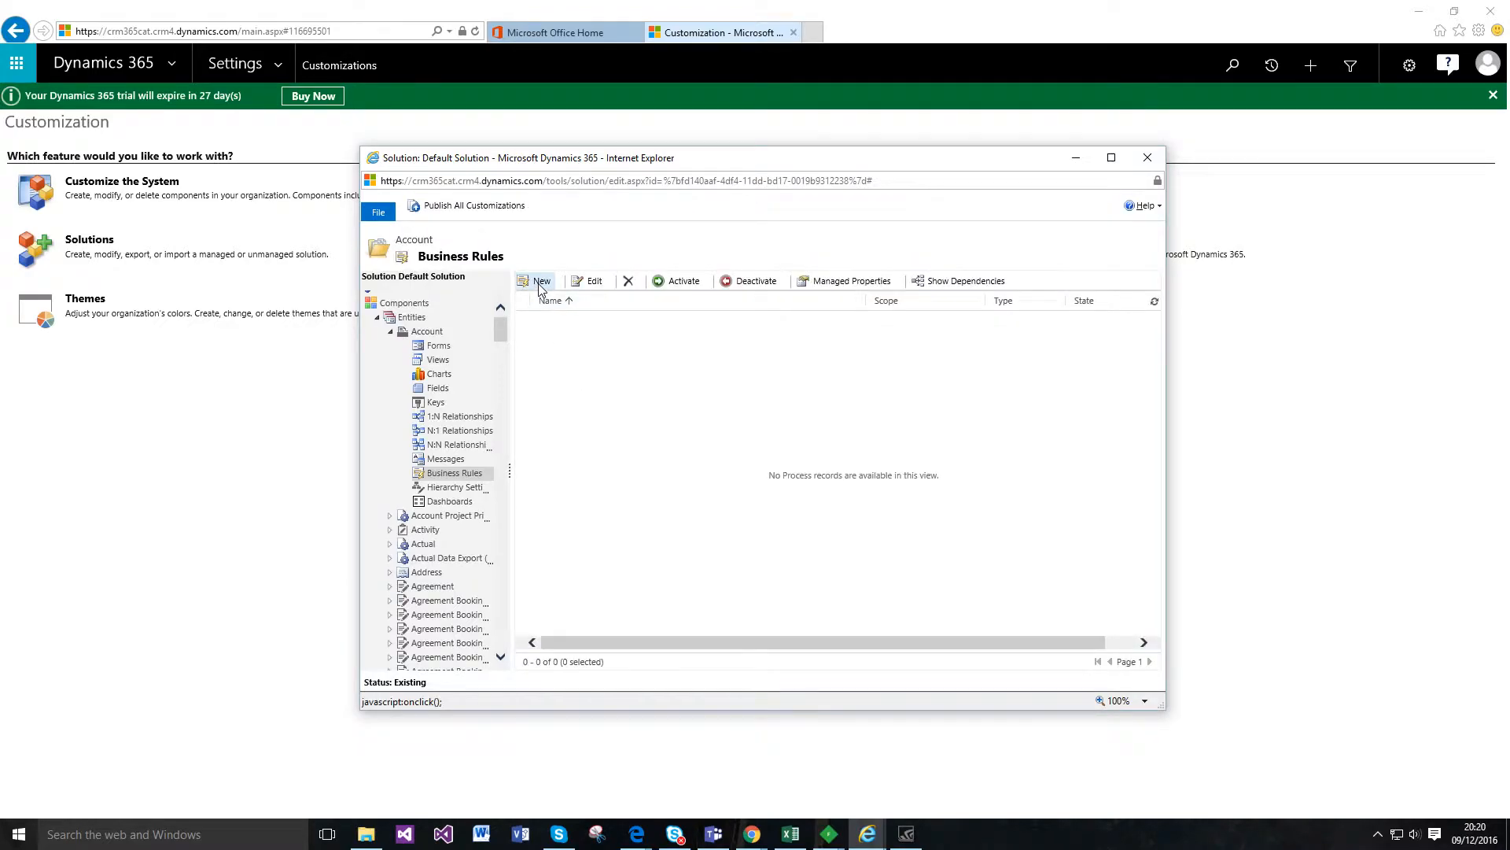
Step: Create a new business rule named CRMCAT with description 'This is business rule for you tube yay'
left_click(535, 280)
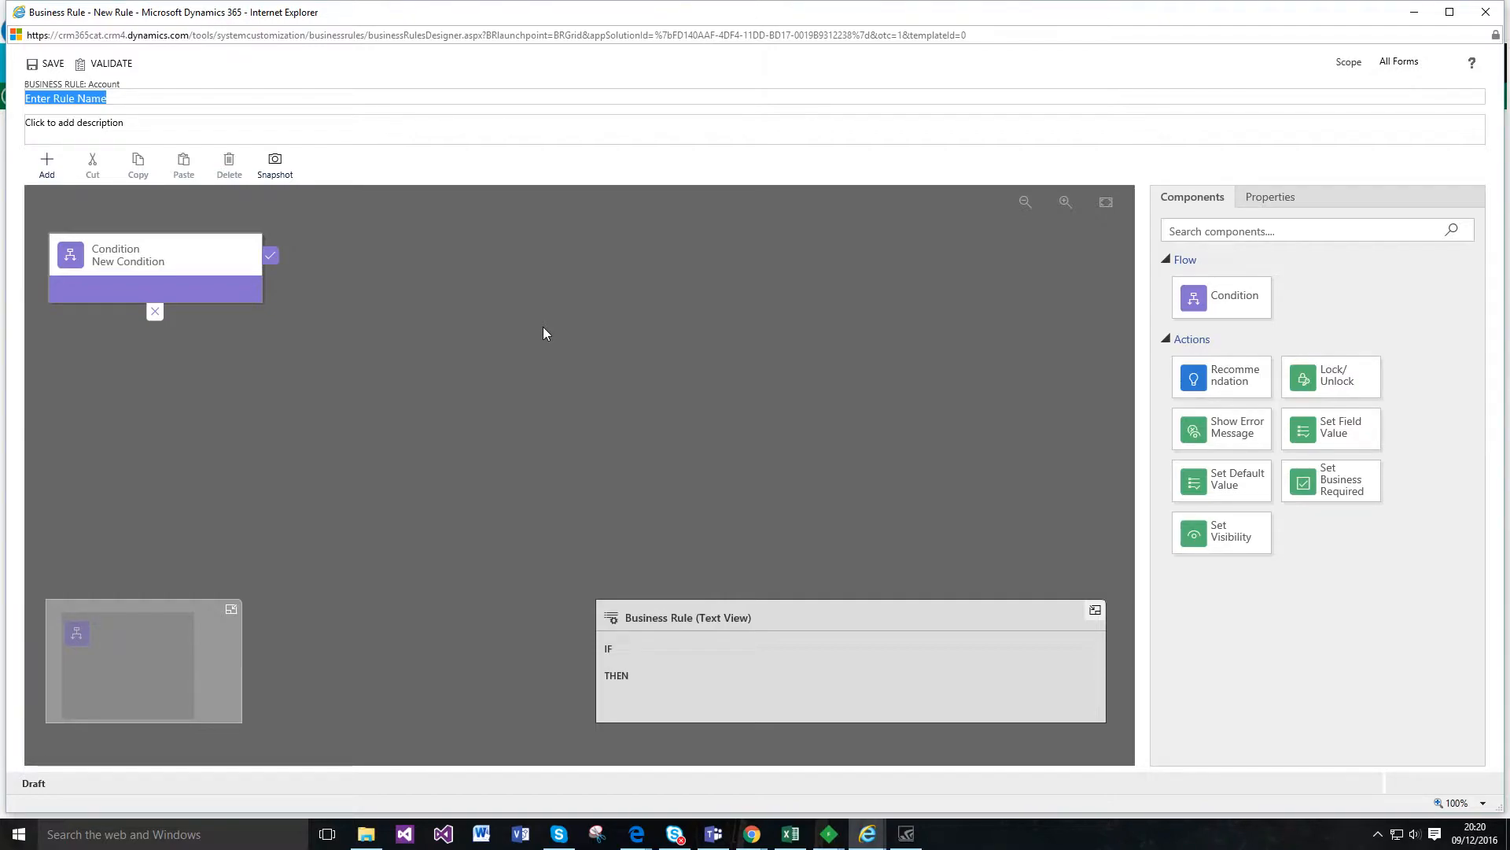
mouse_move(594, 320)
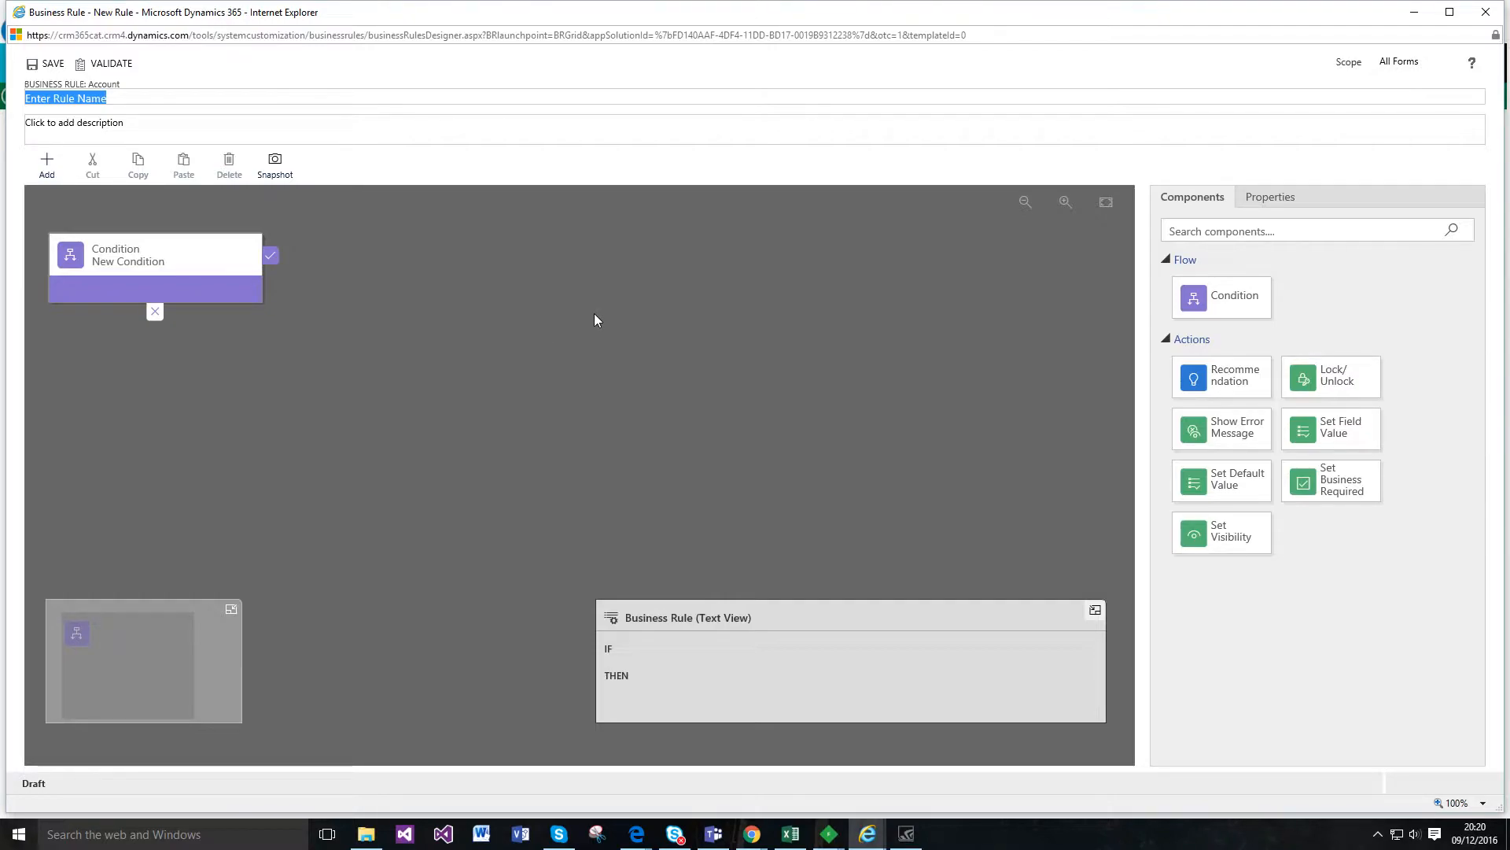
mouse_move(482, 387)
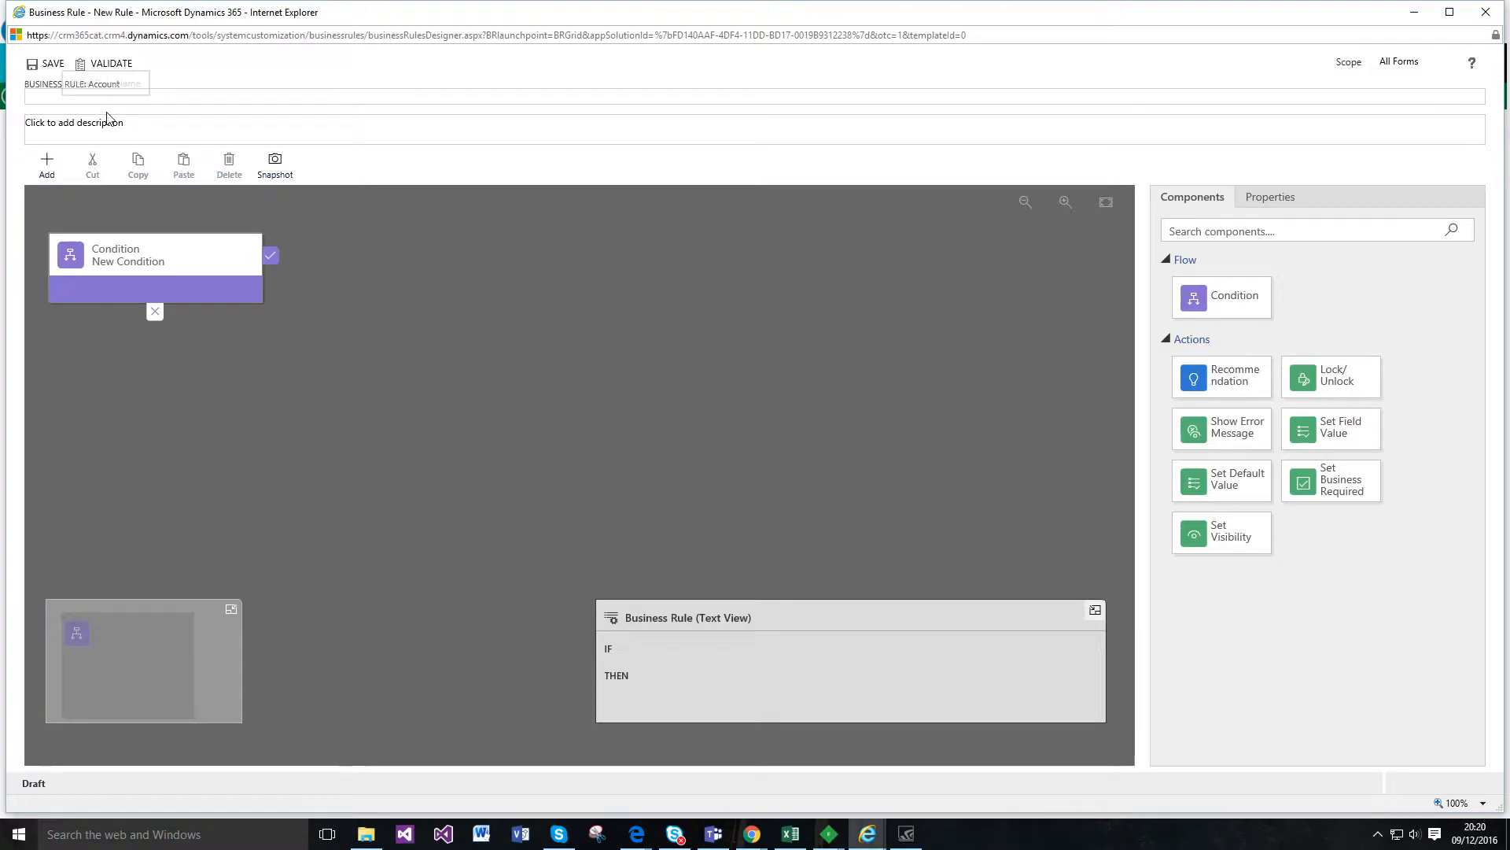
type("CRMCAT")
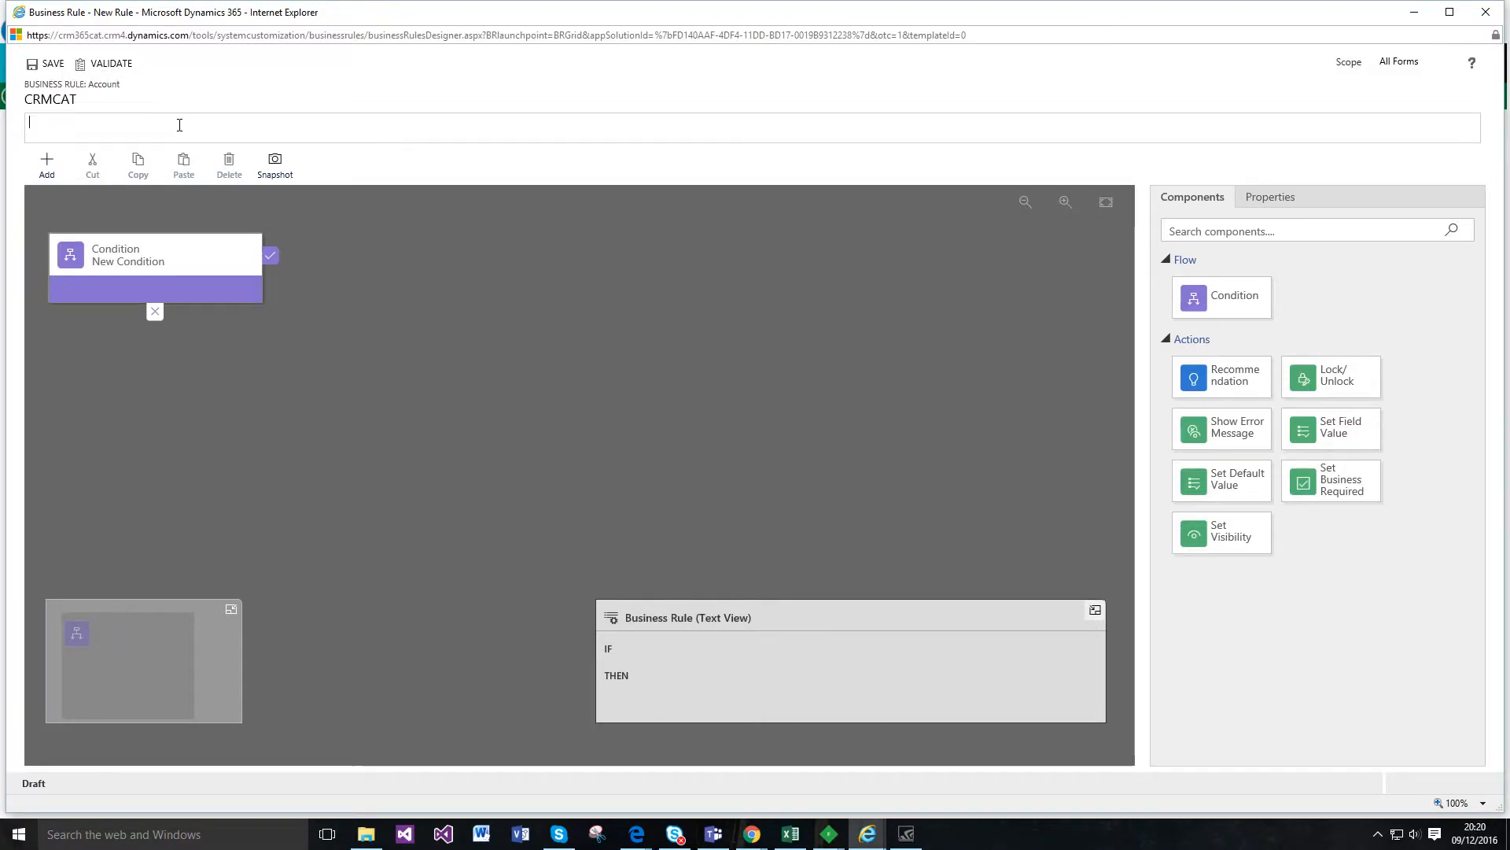
type("This is a test")
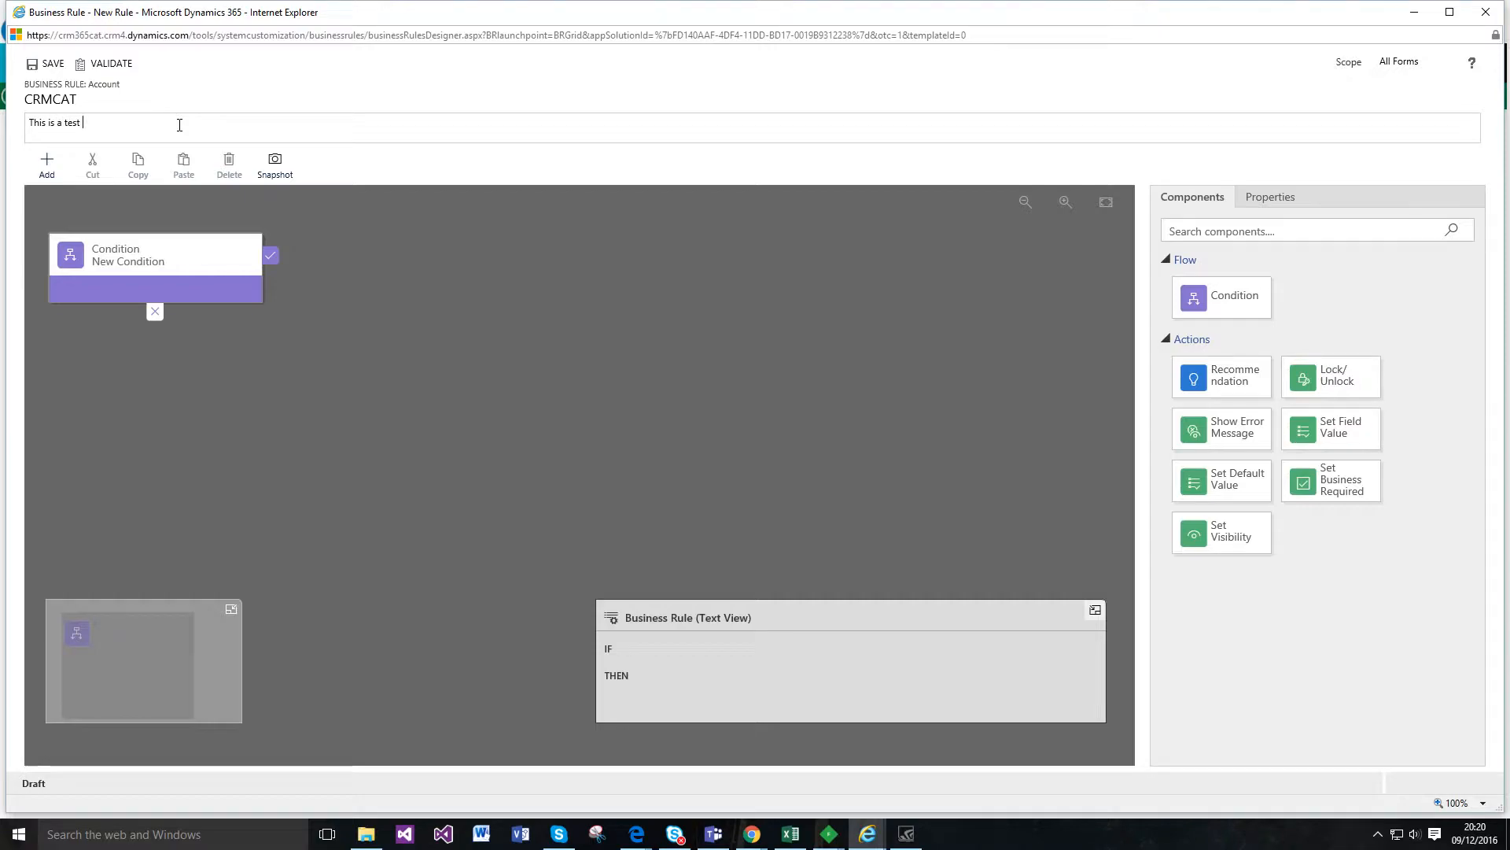
type("business rule for")
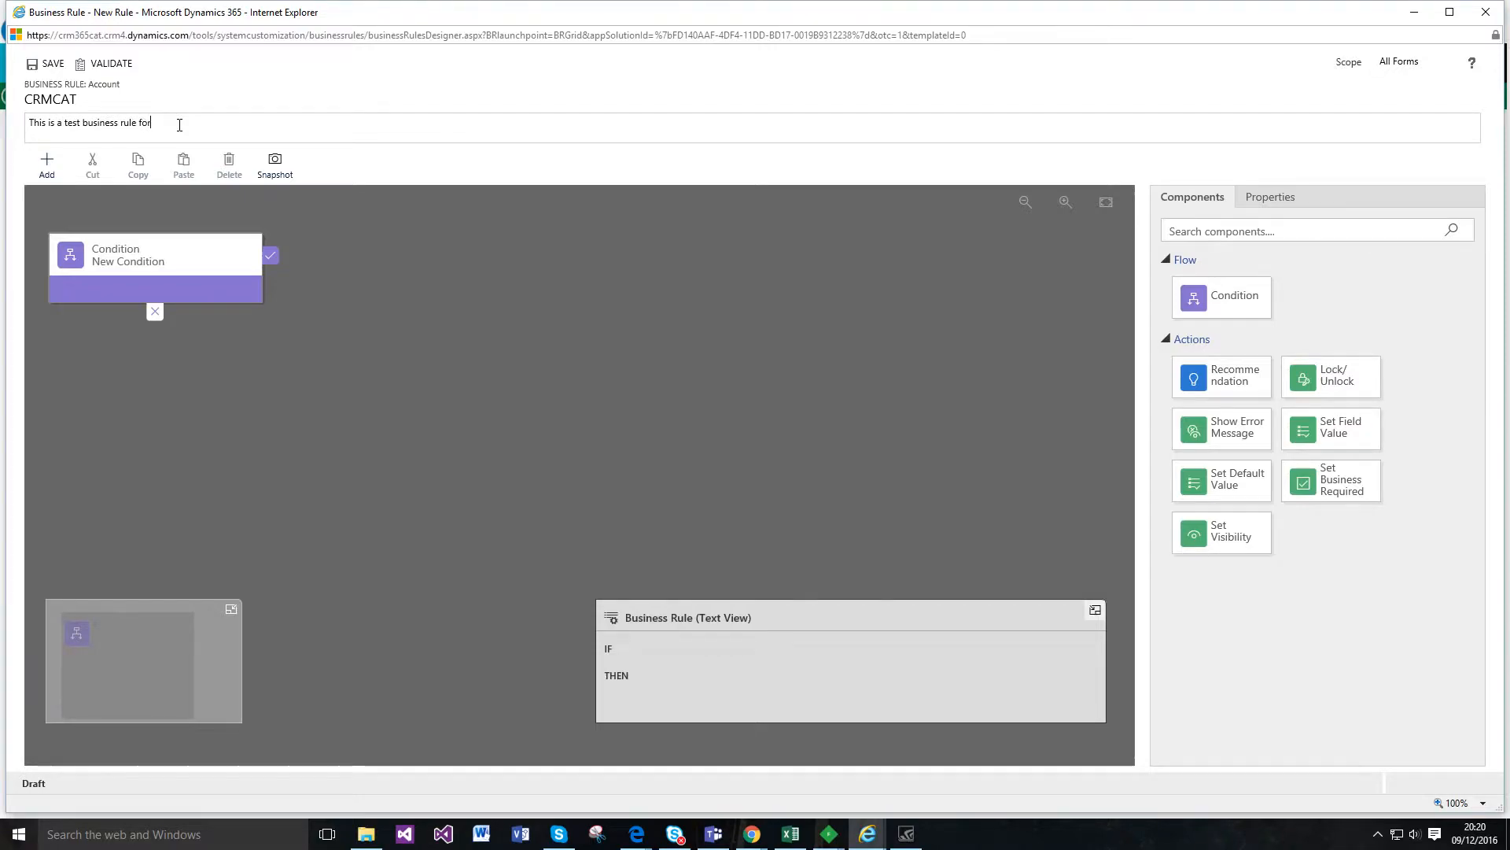
type("you tube yay")
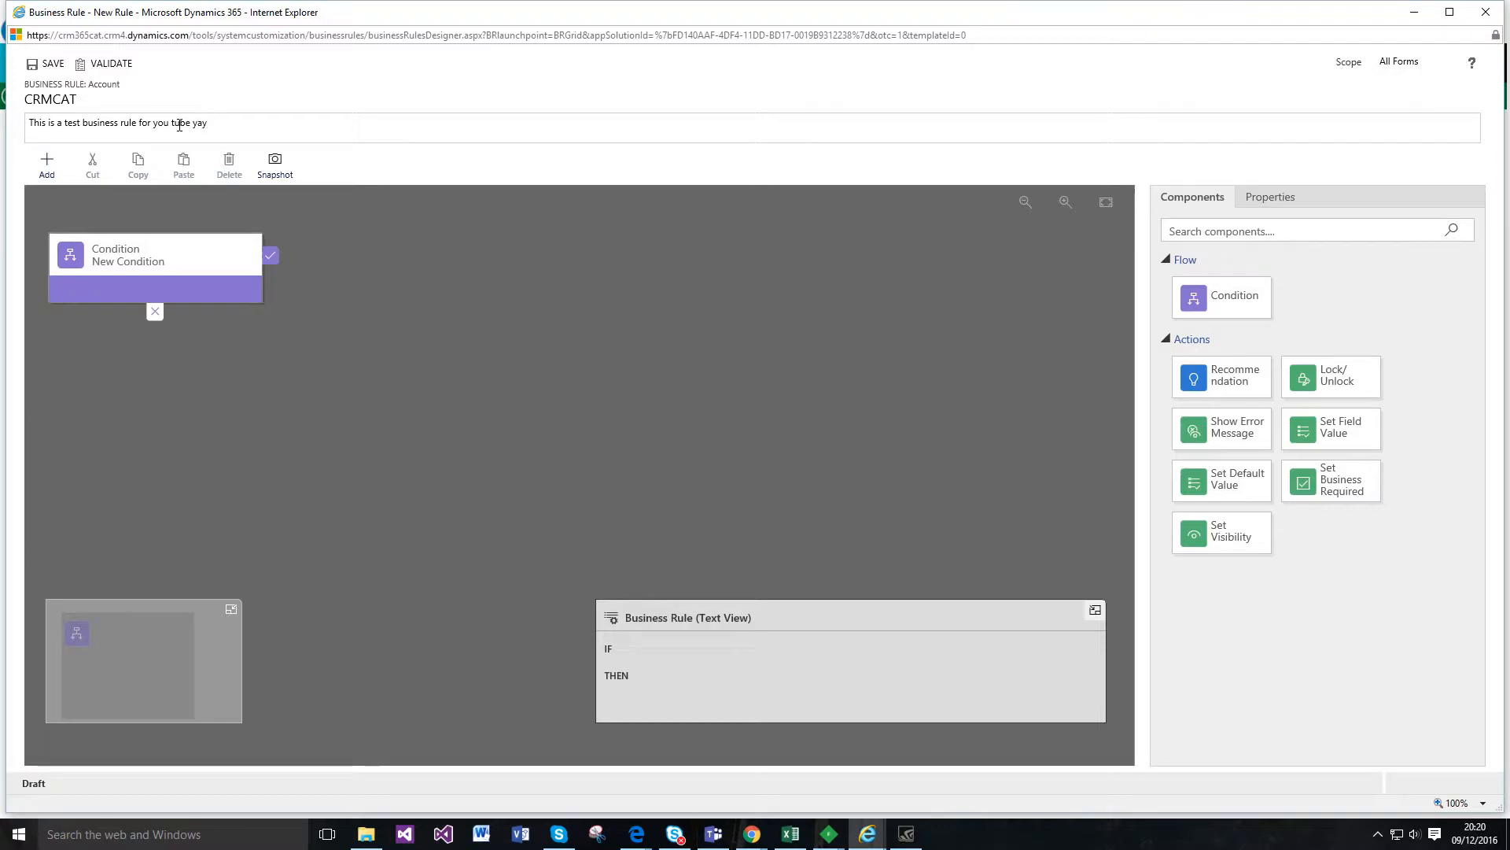
Step: Set the condition's display name to 'Check the Account Number Exists'
left_click(154, 255)
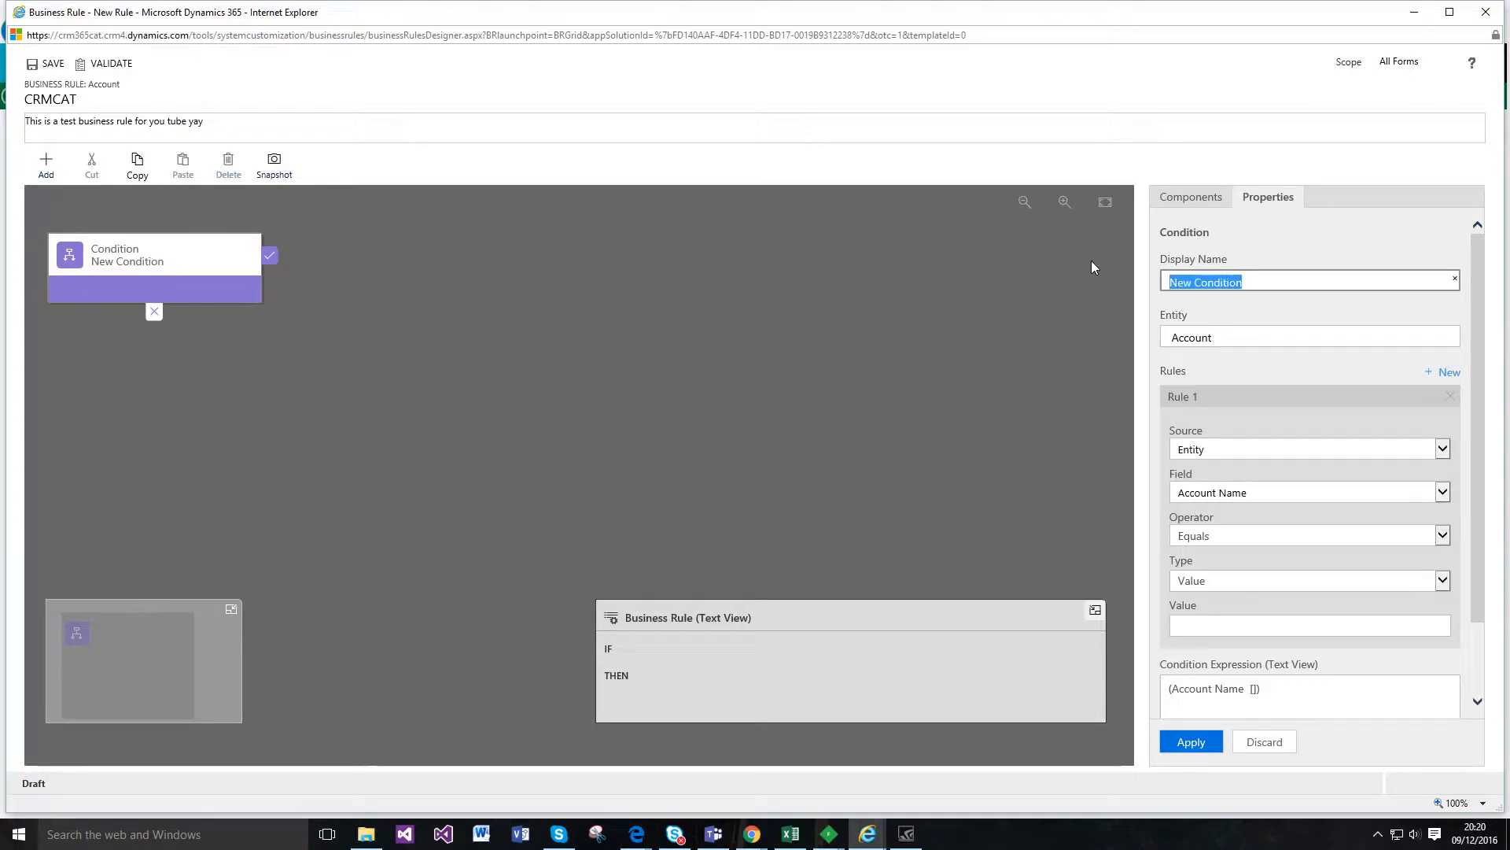
type("Check the")
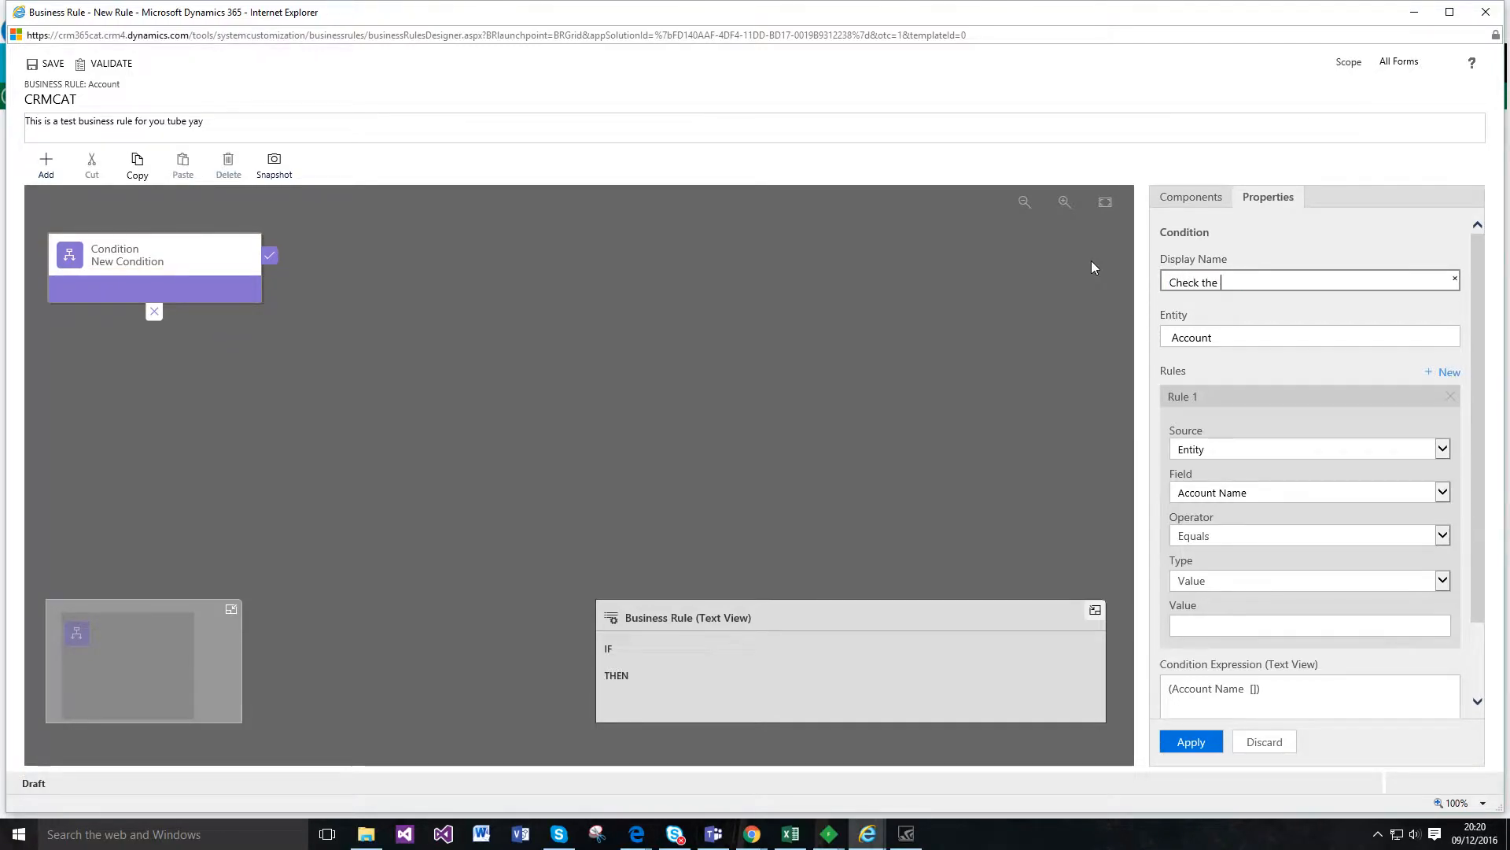
type("Account Numbe")
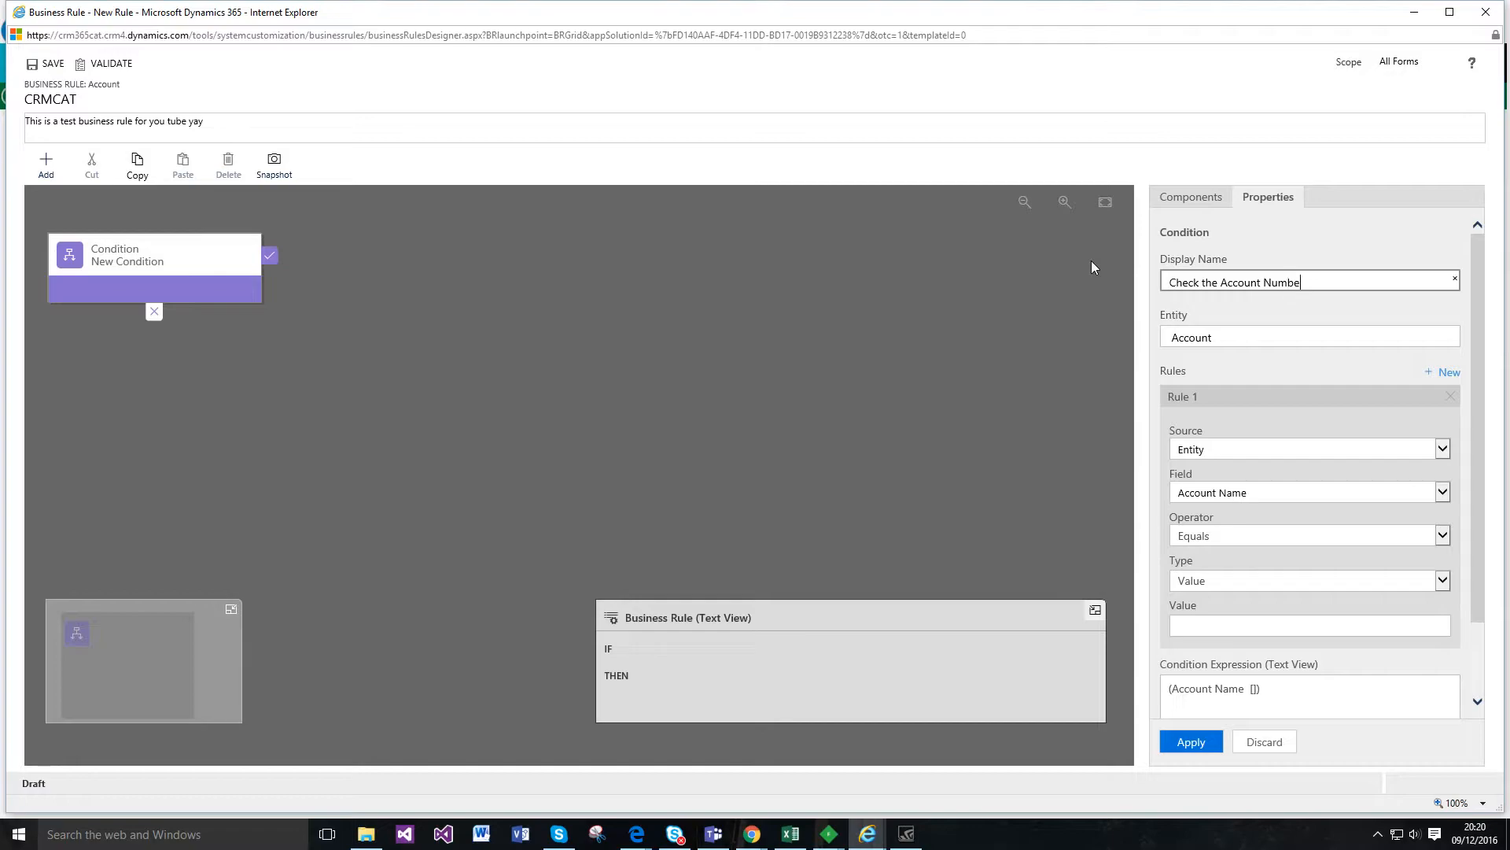
type("Exists")
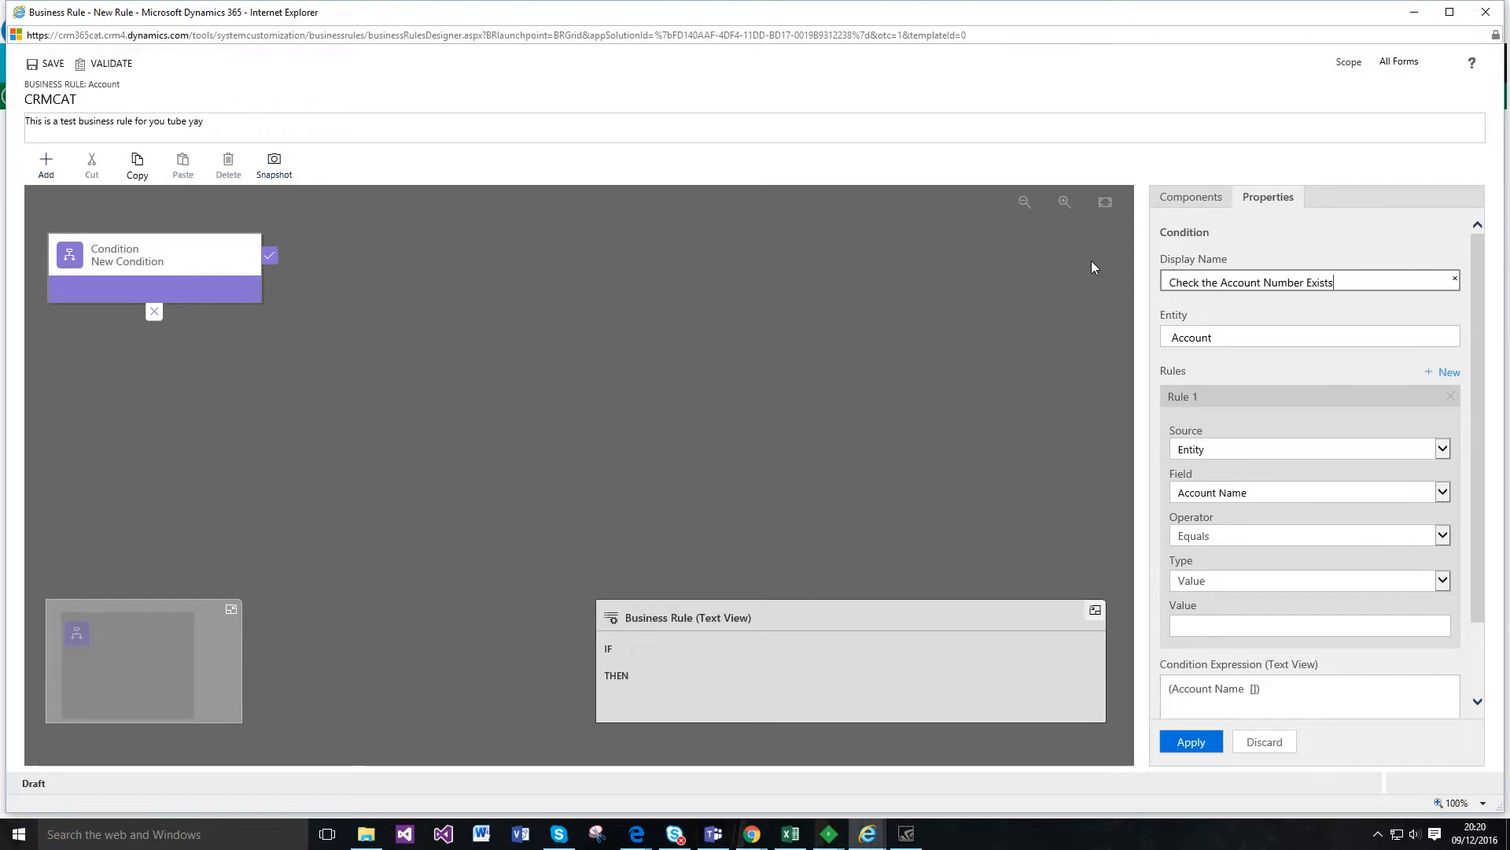
mouse_move(1101, 267)
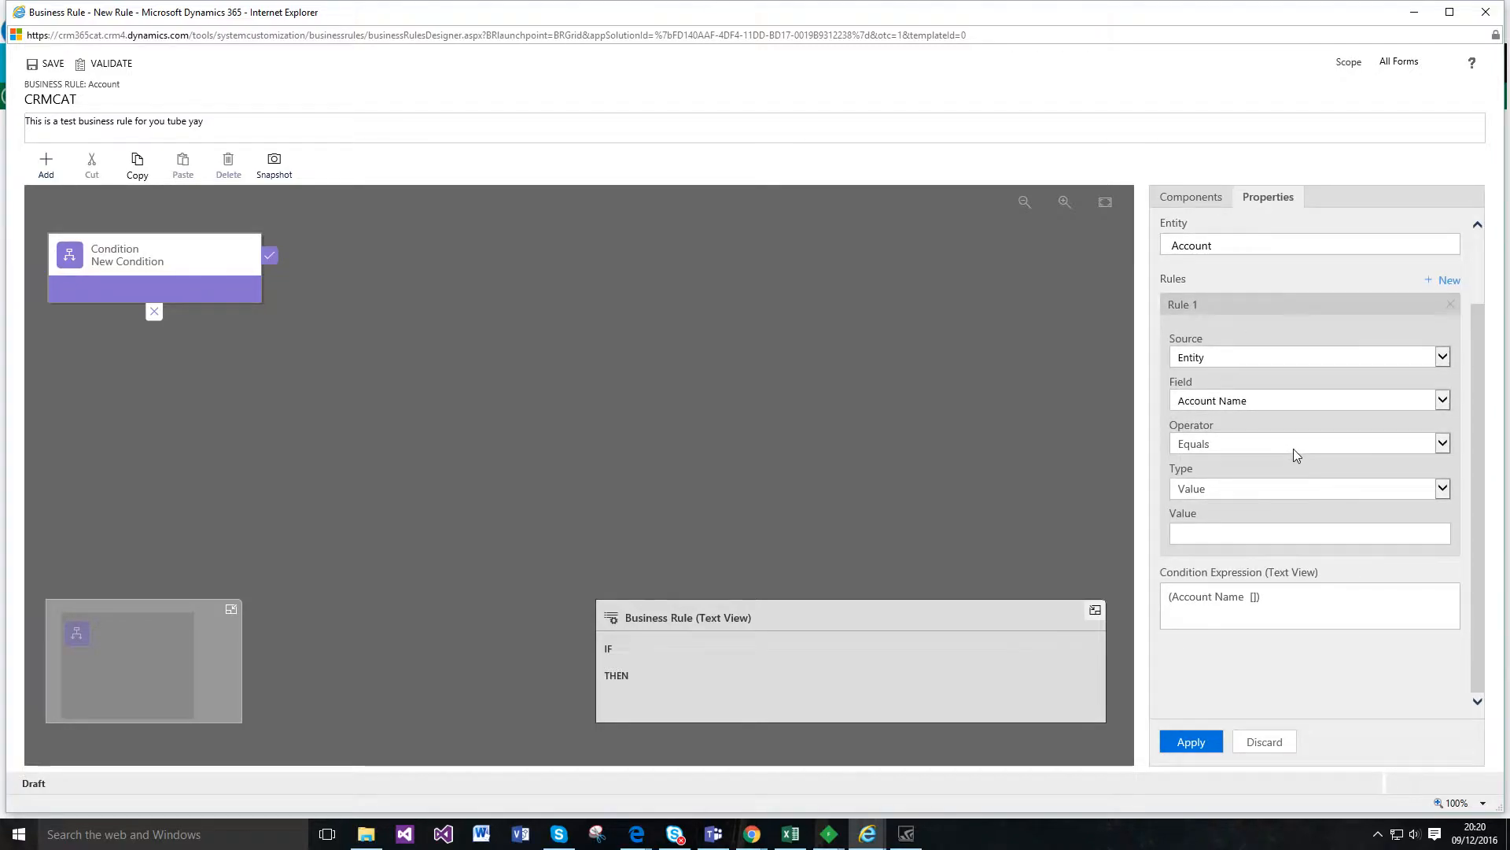
mouse_move(1295, 455)
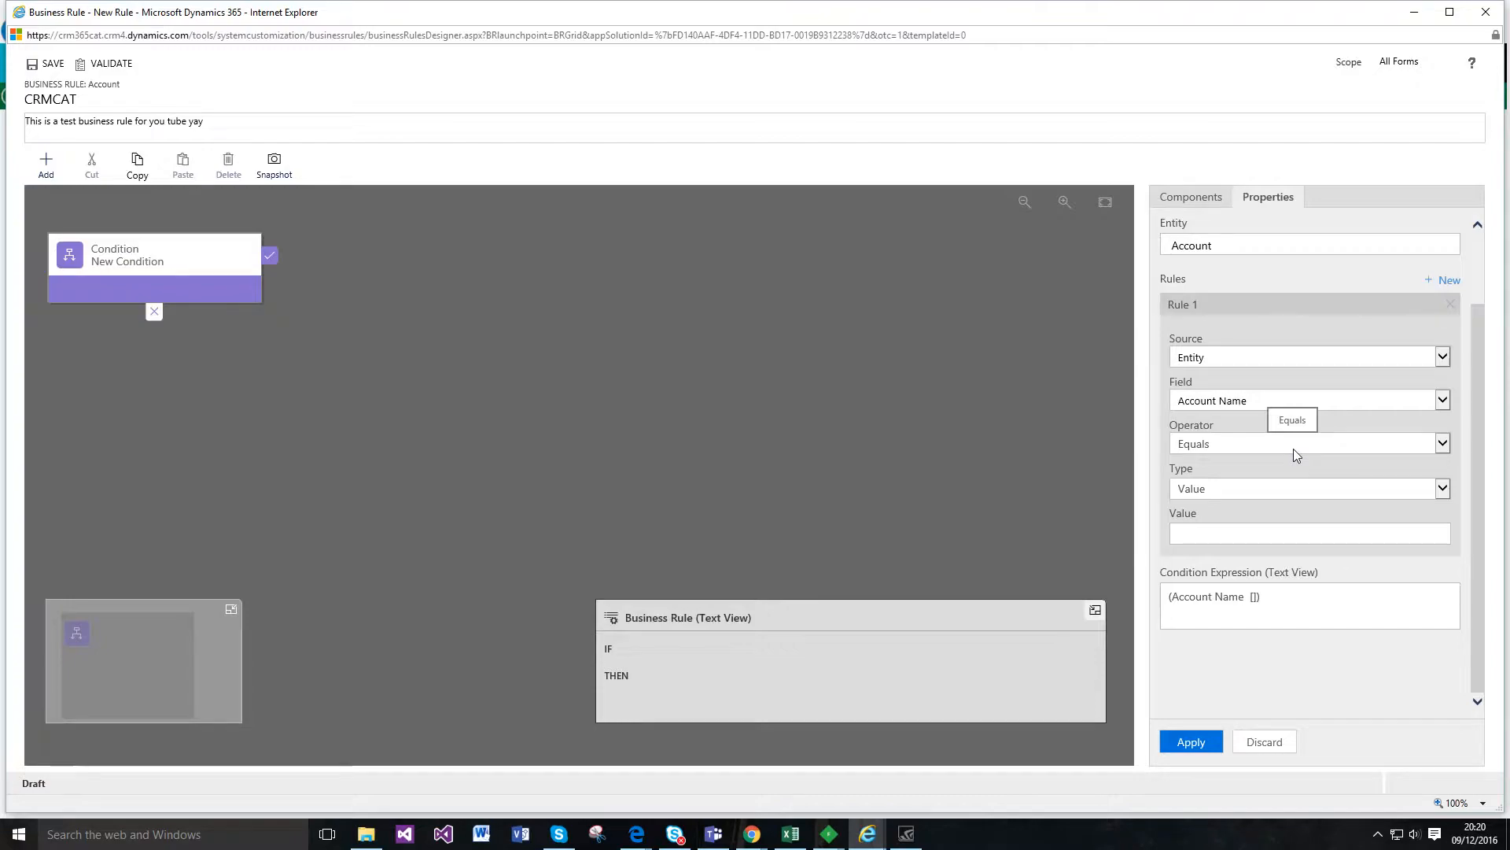
mouse_move(1323, 387)
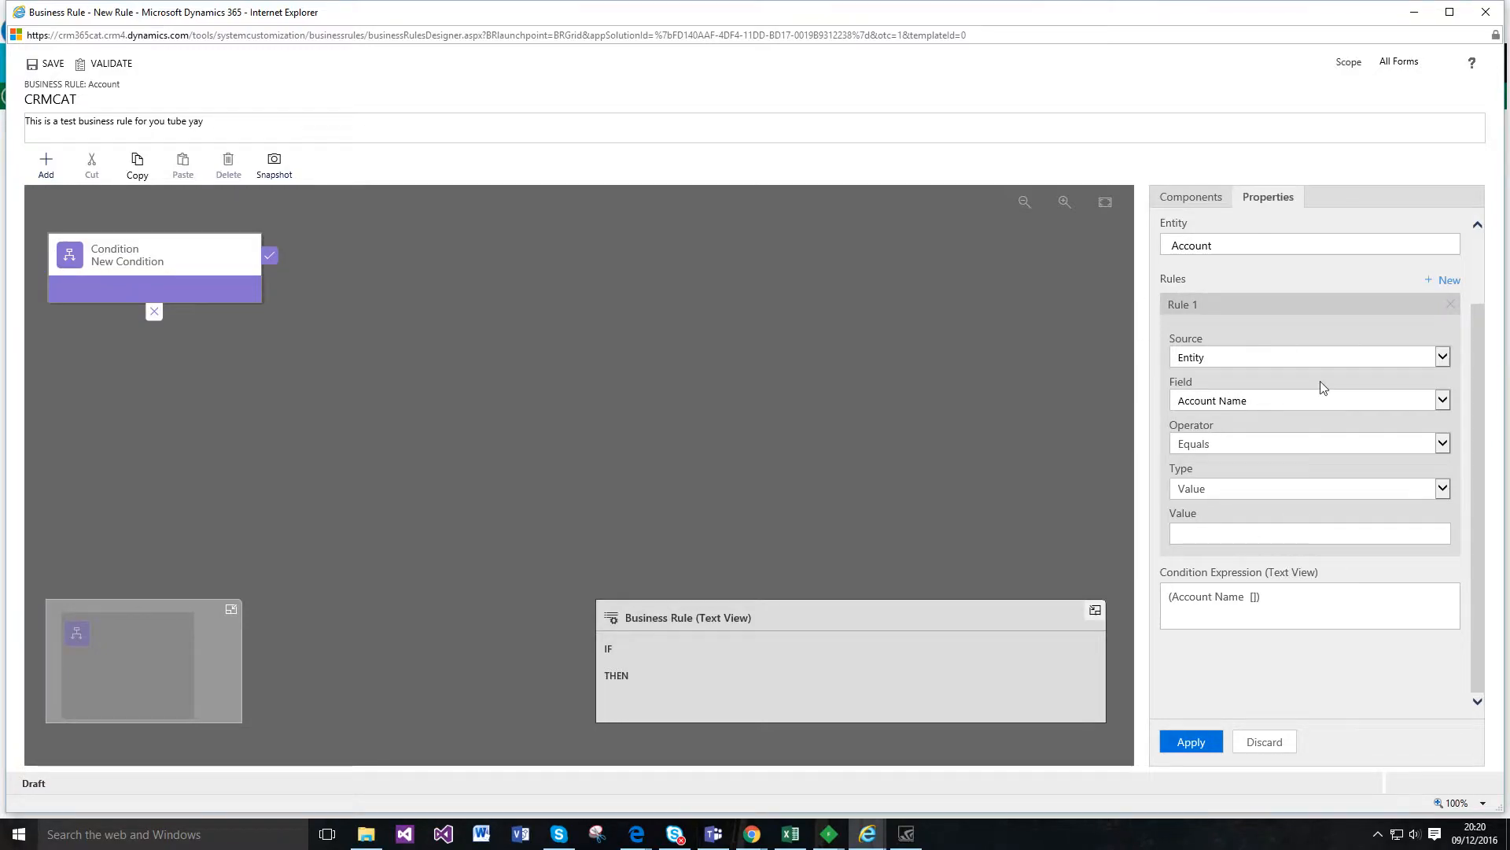
mouse_move(1131, 482)
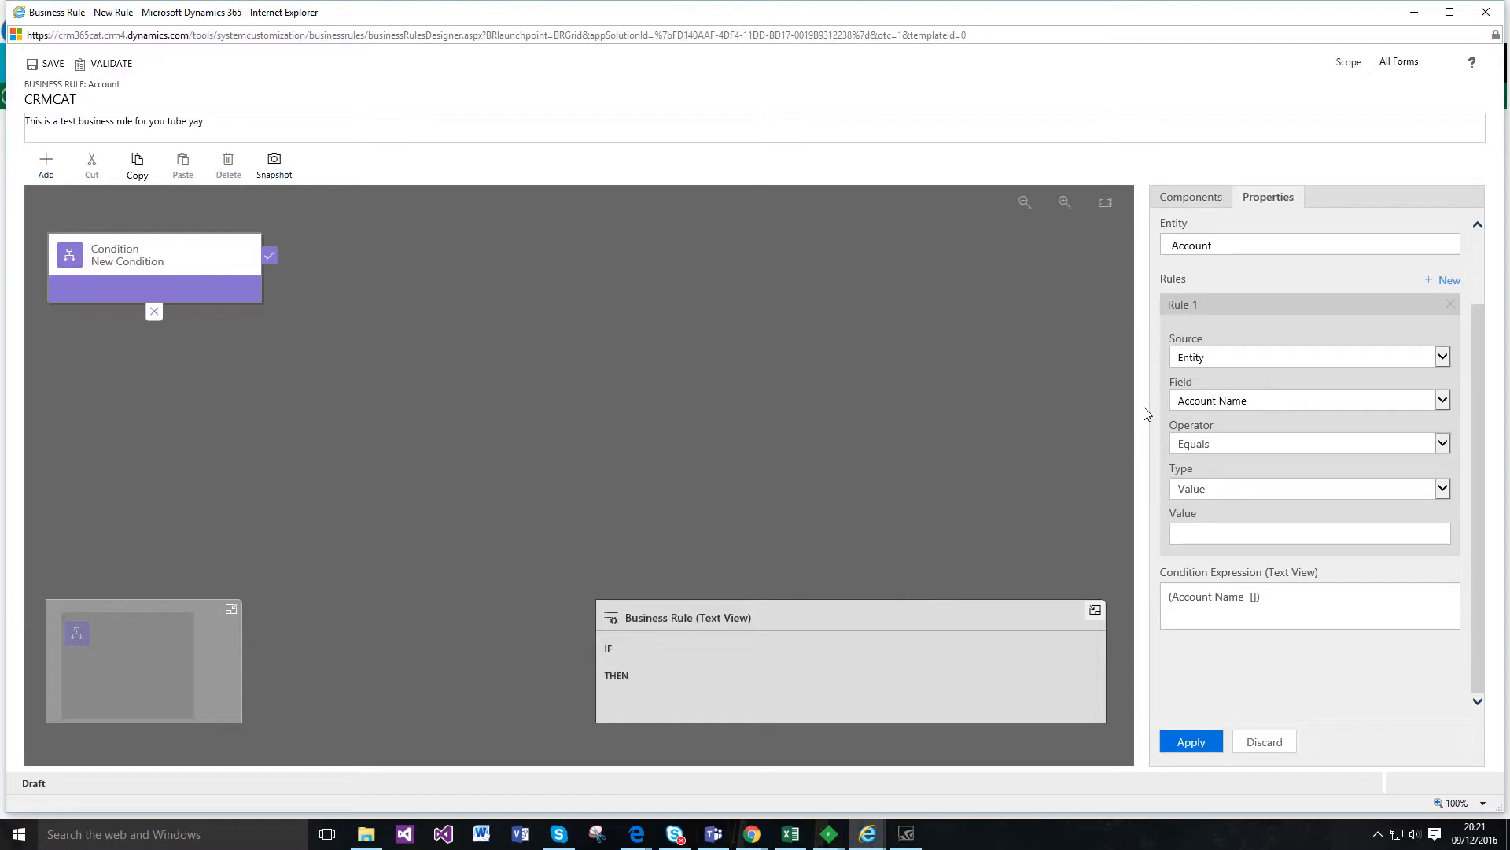
mouse_move(1232, 383)
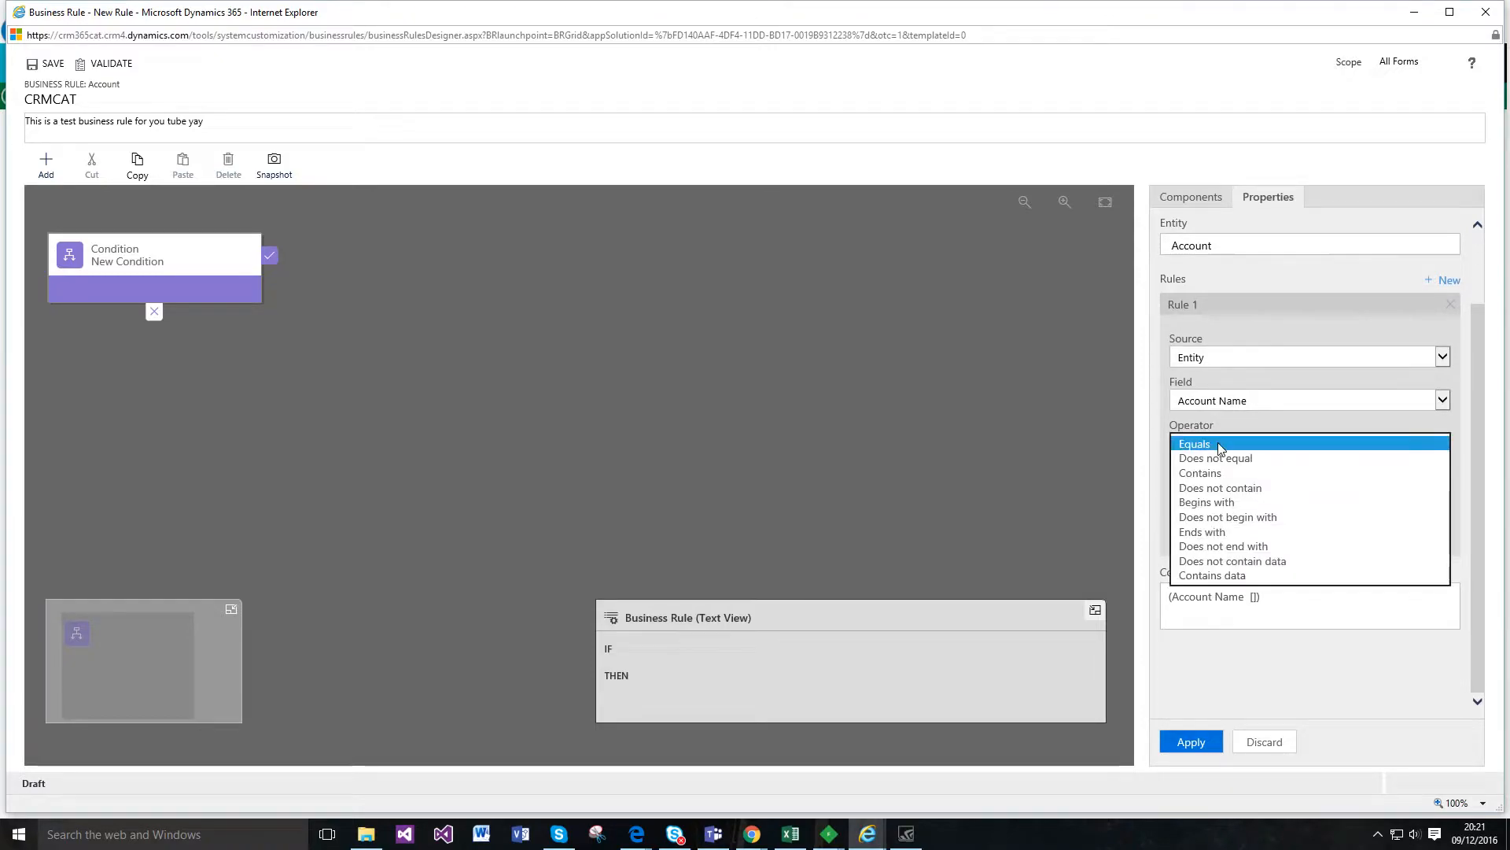
Step: Make Rule 1 test that Account Name Contains data
left_click(1211, 576)
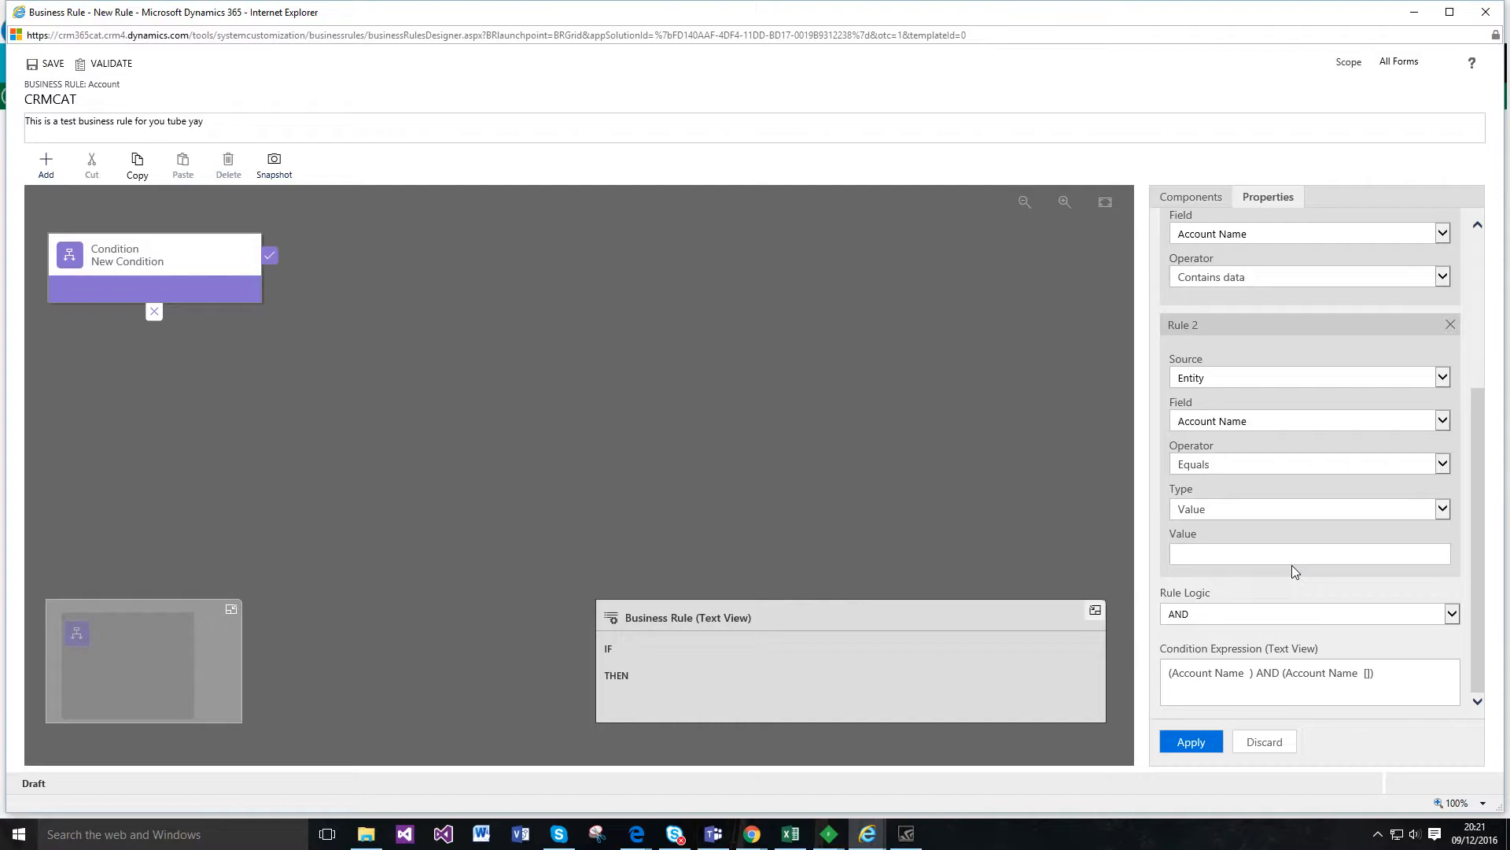
mouse_move(1011, 643)
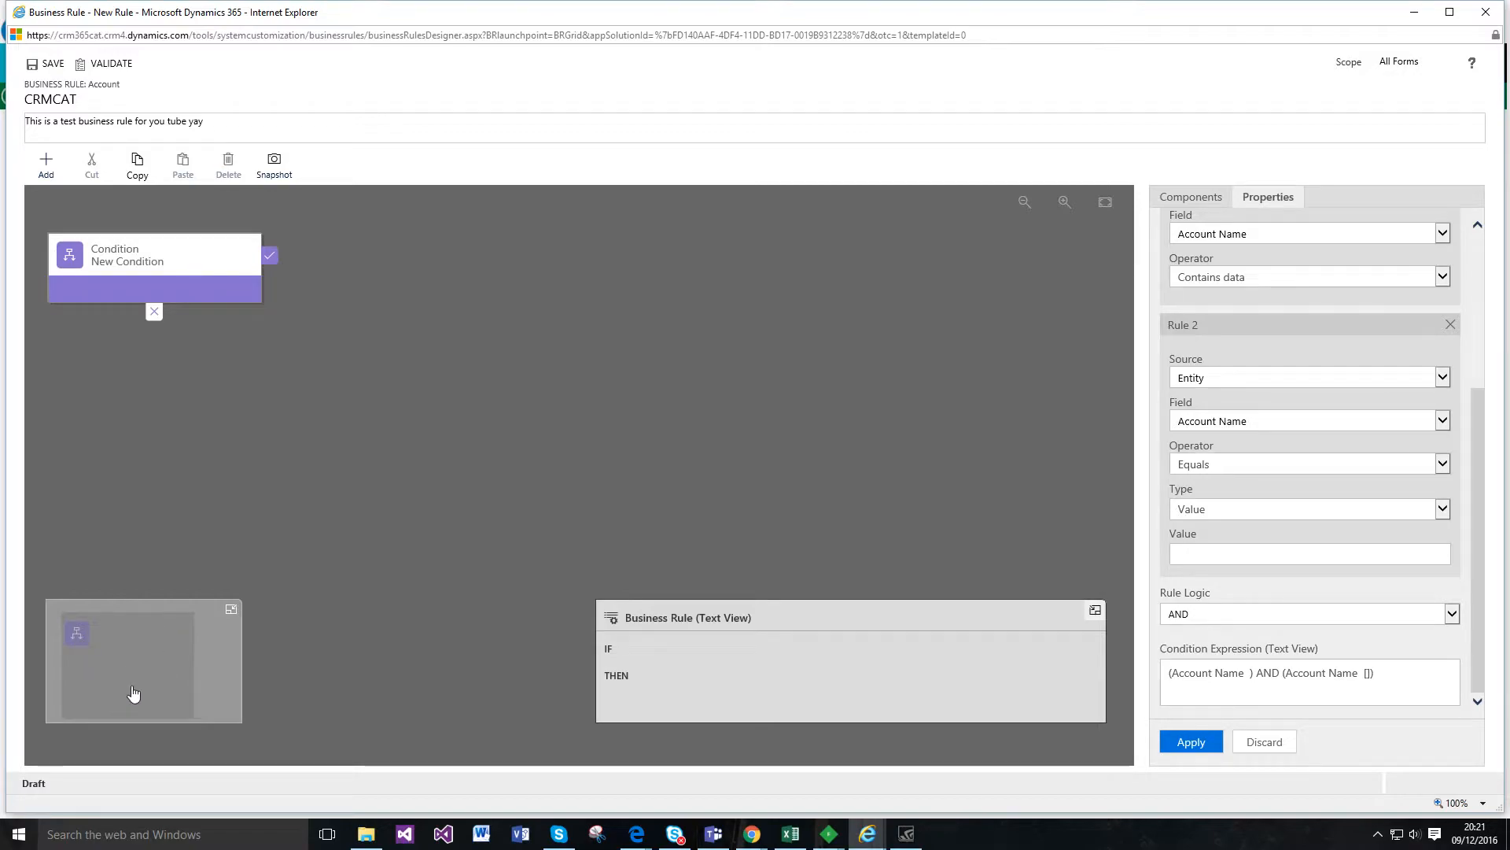
mouse_move(756, 647)
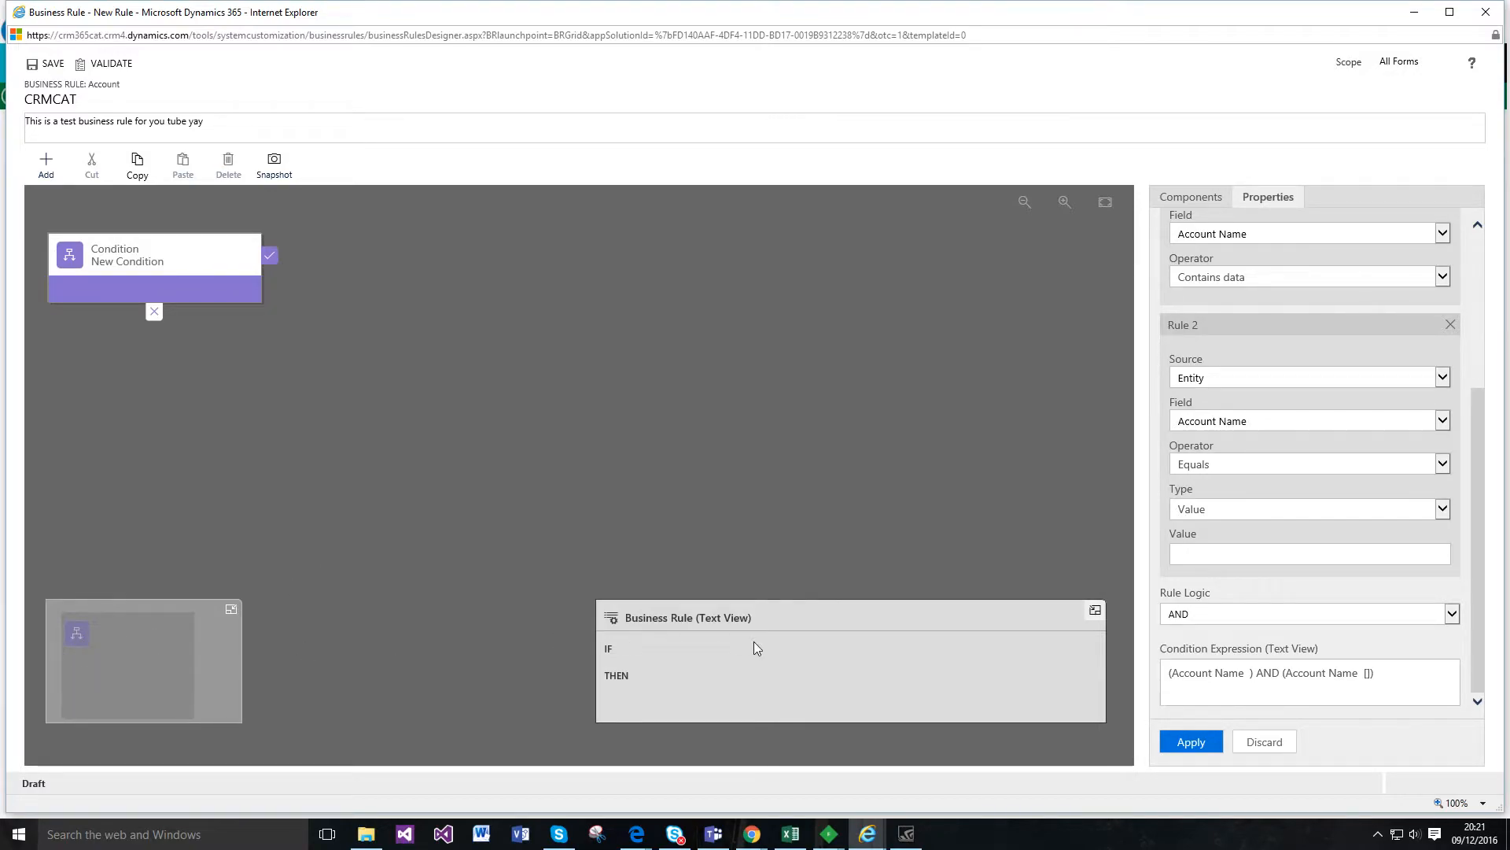
mouse_move(806, 636)
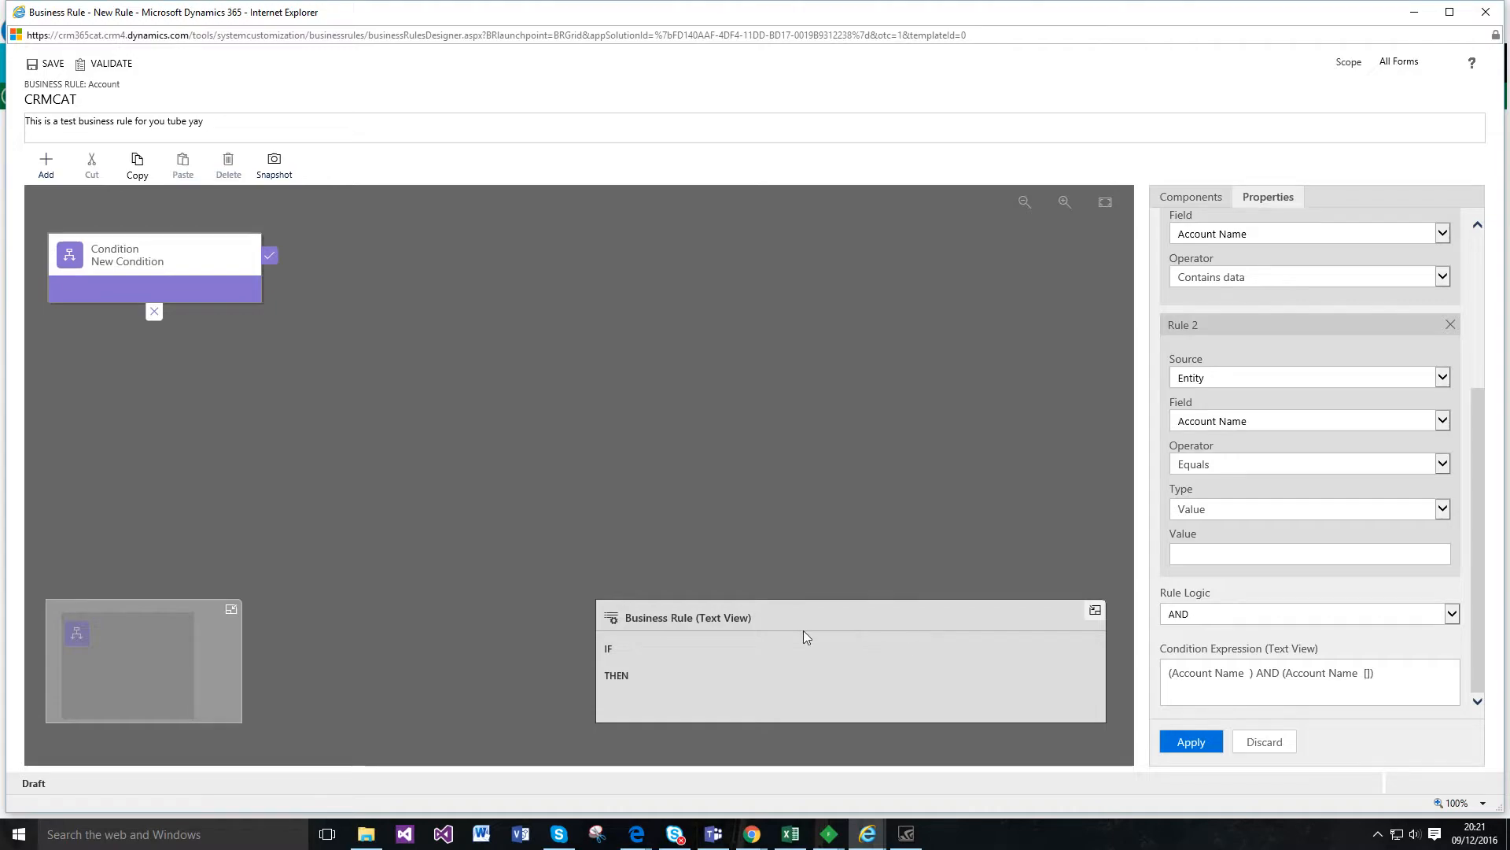
mouse_move(802, 645)
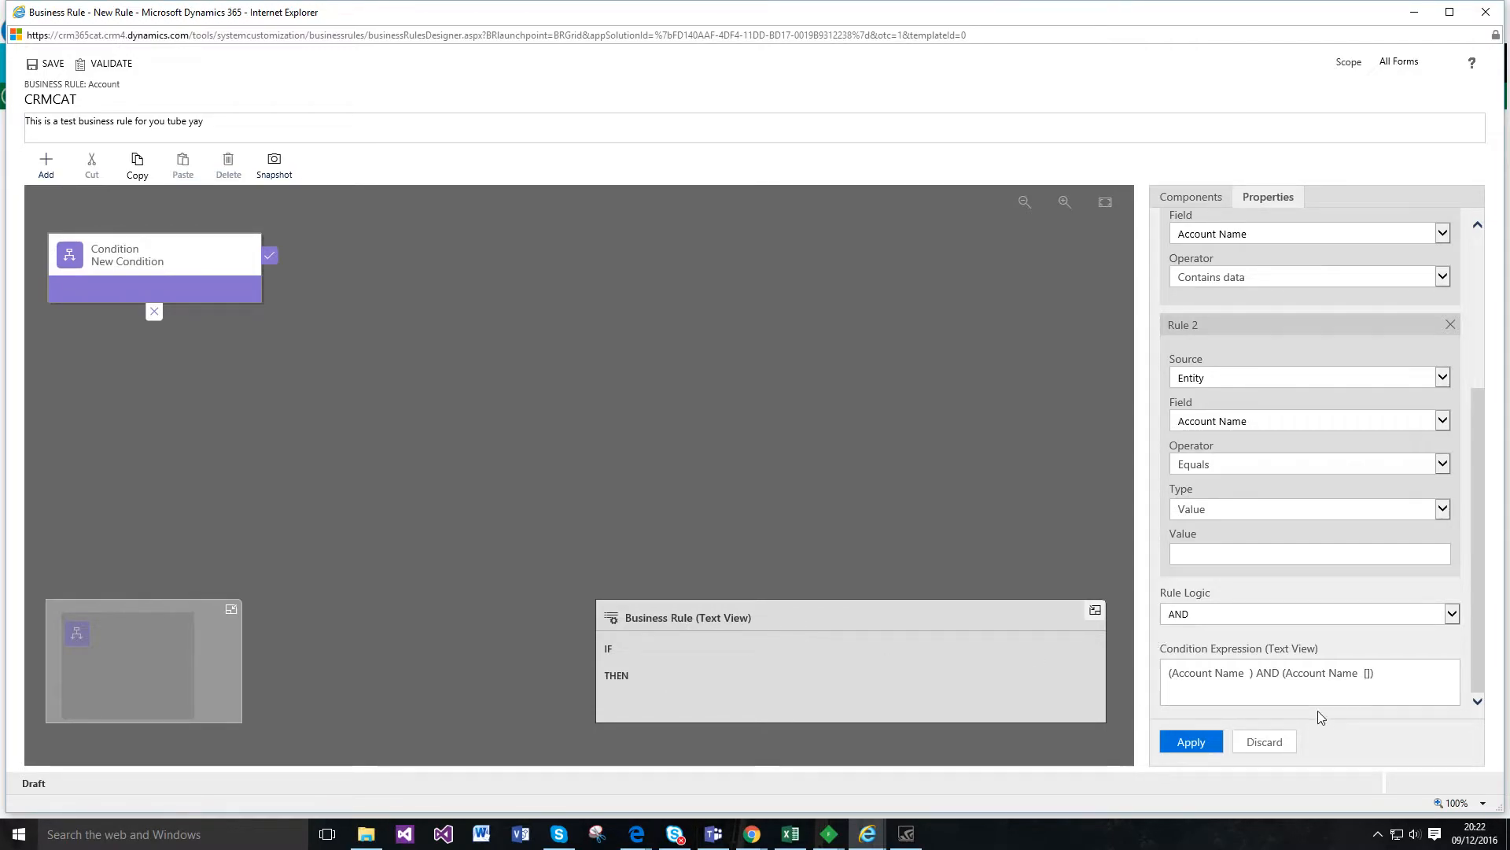
Step: Remove the extra second rule, apply the condition, and show the addable Components list
left_click(1449, 324)
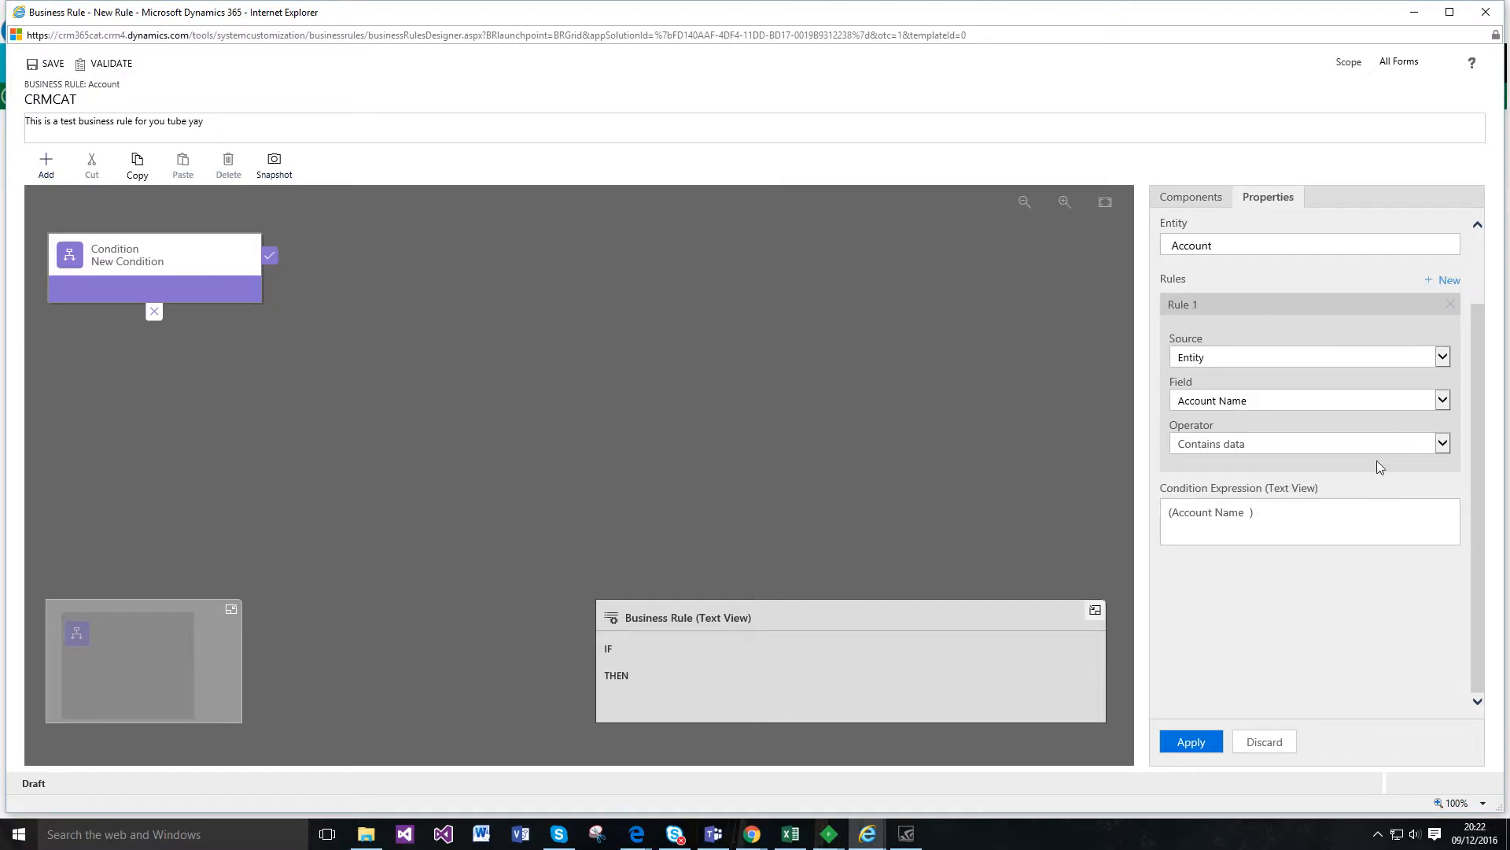
left_click(1191, 741)
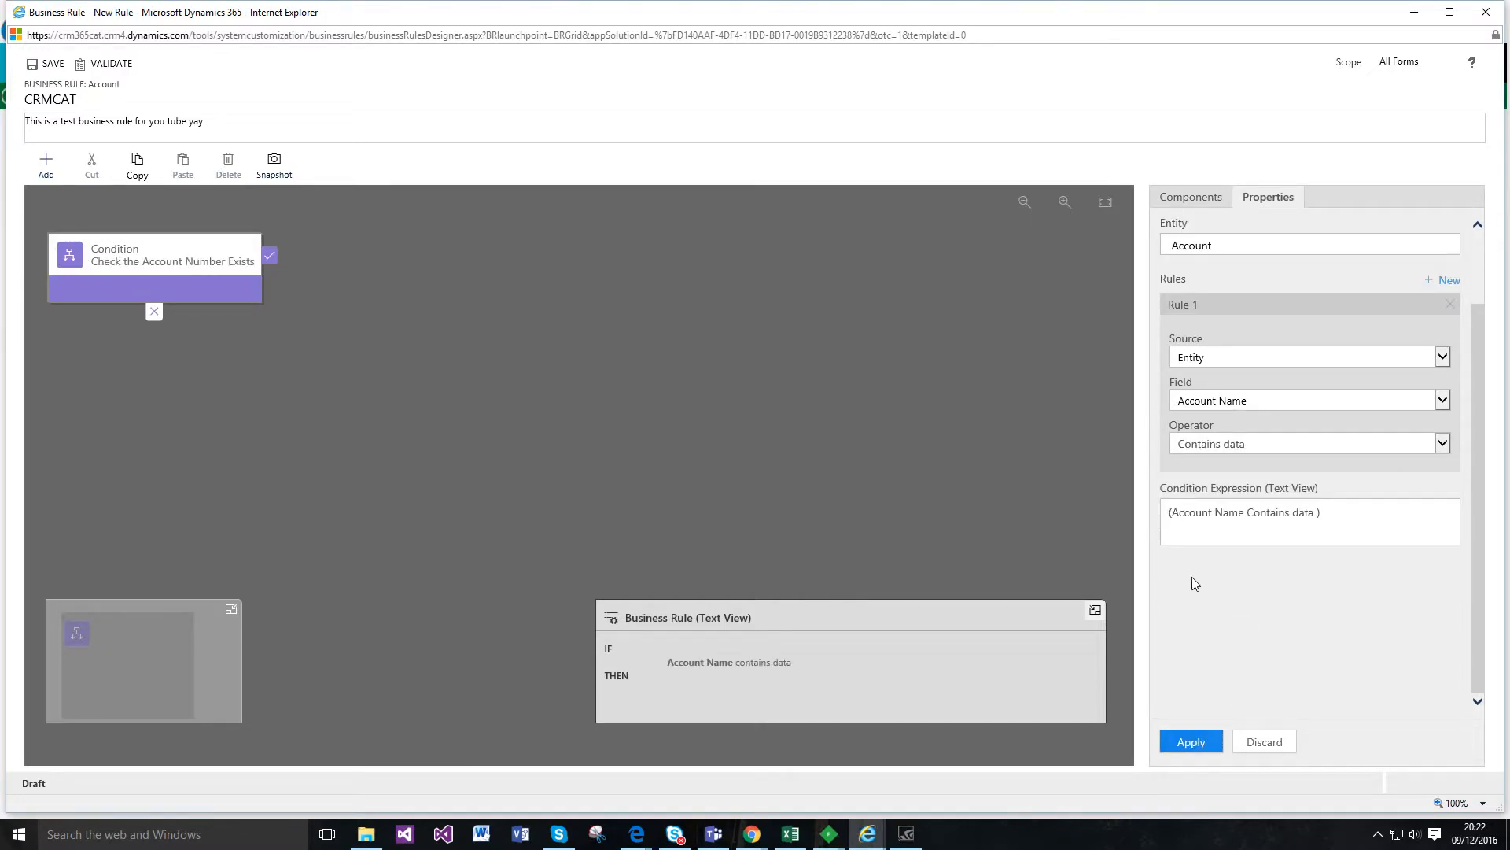
mouse_move(226, 316)
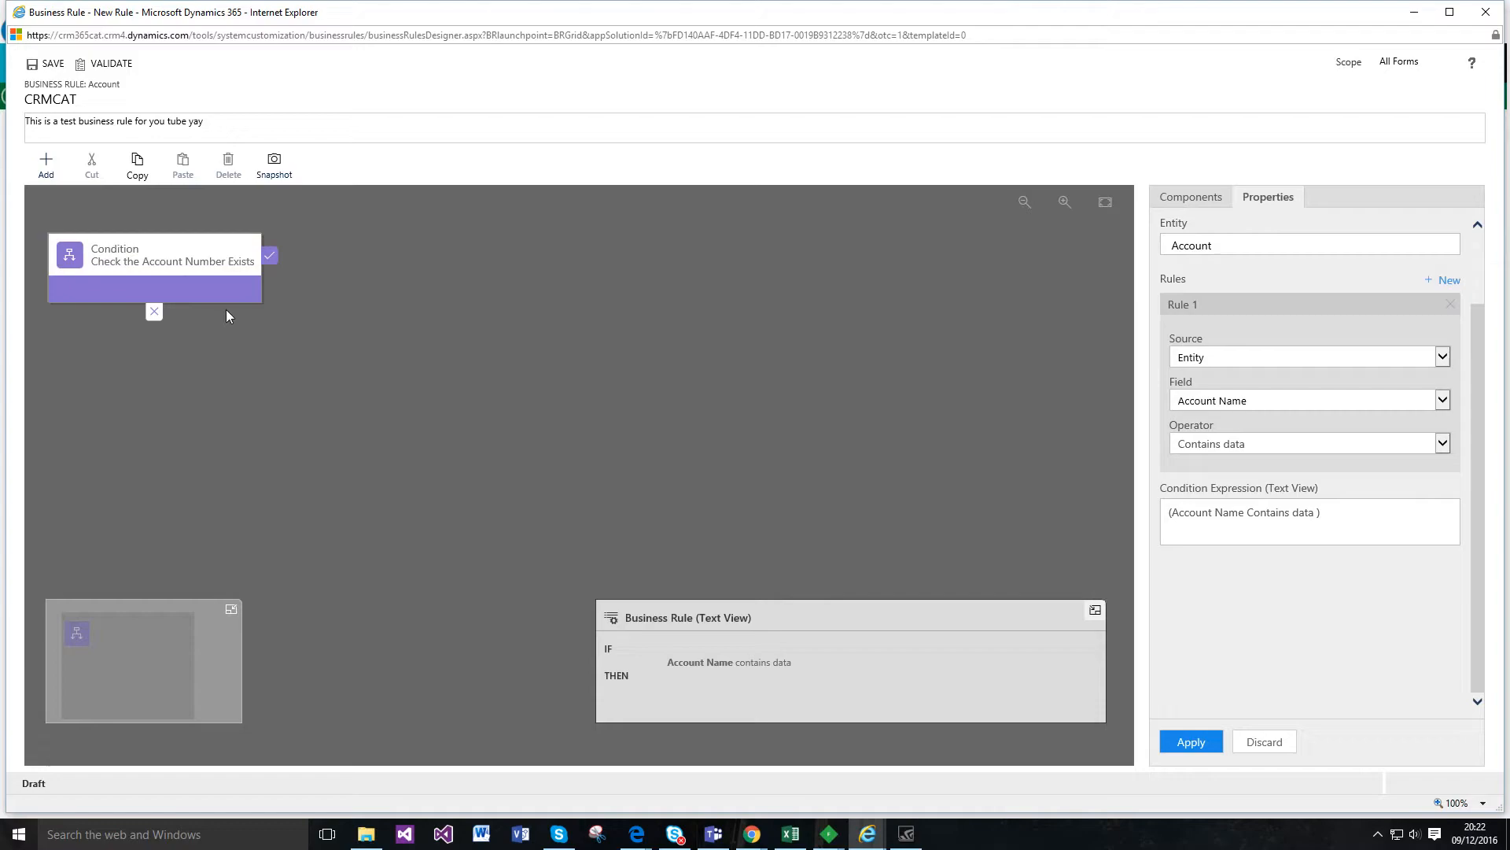
mouse_move(719, 708)
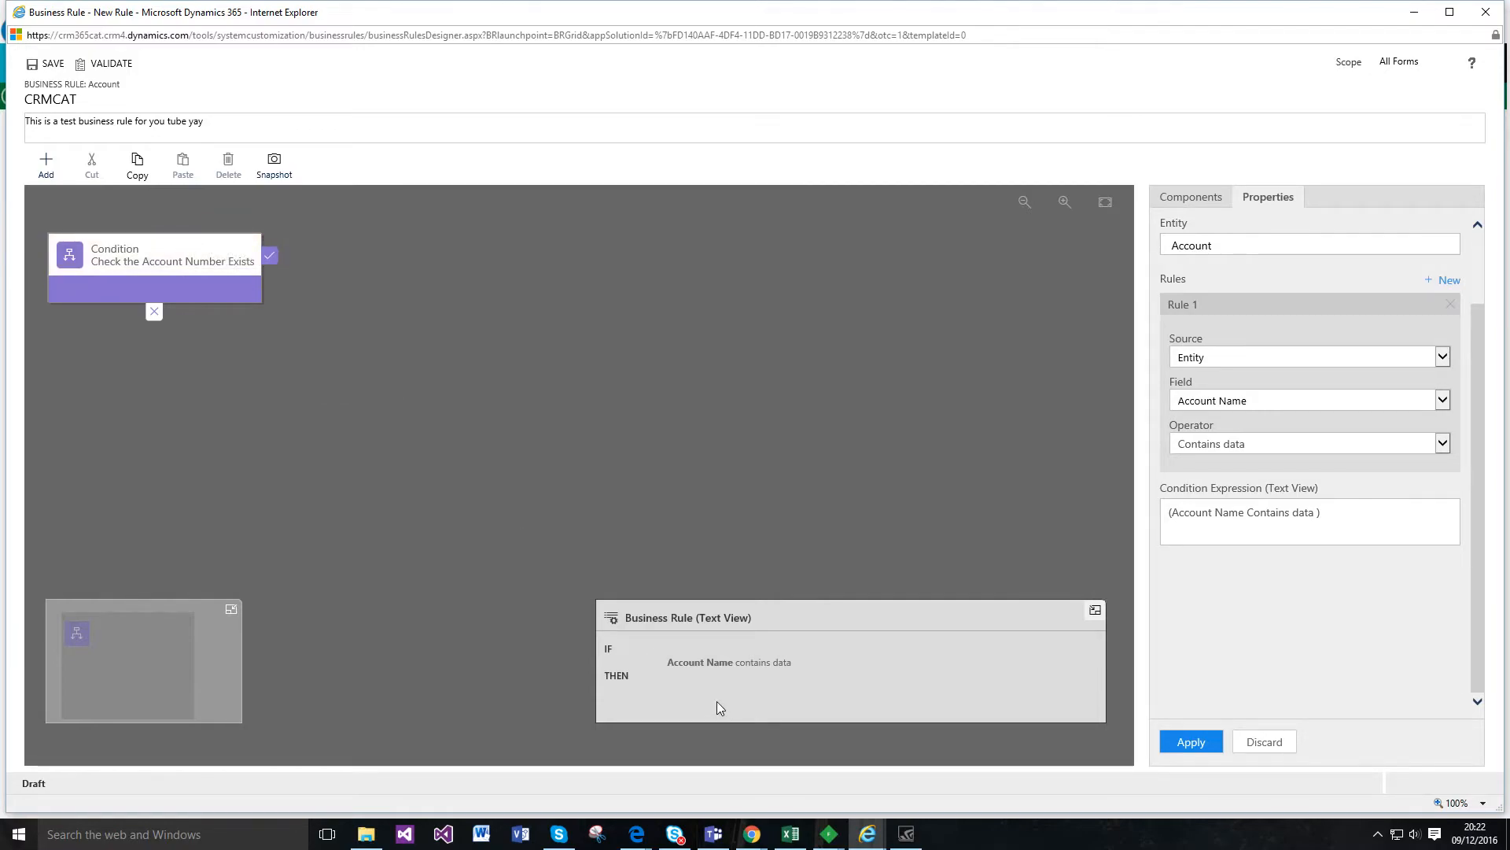
left_click(1191, 196)
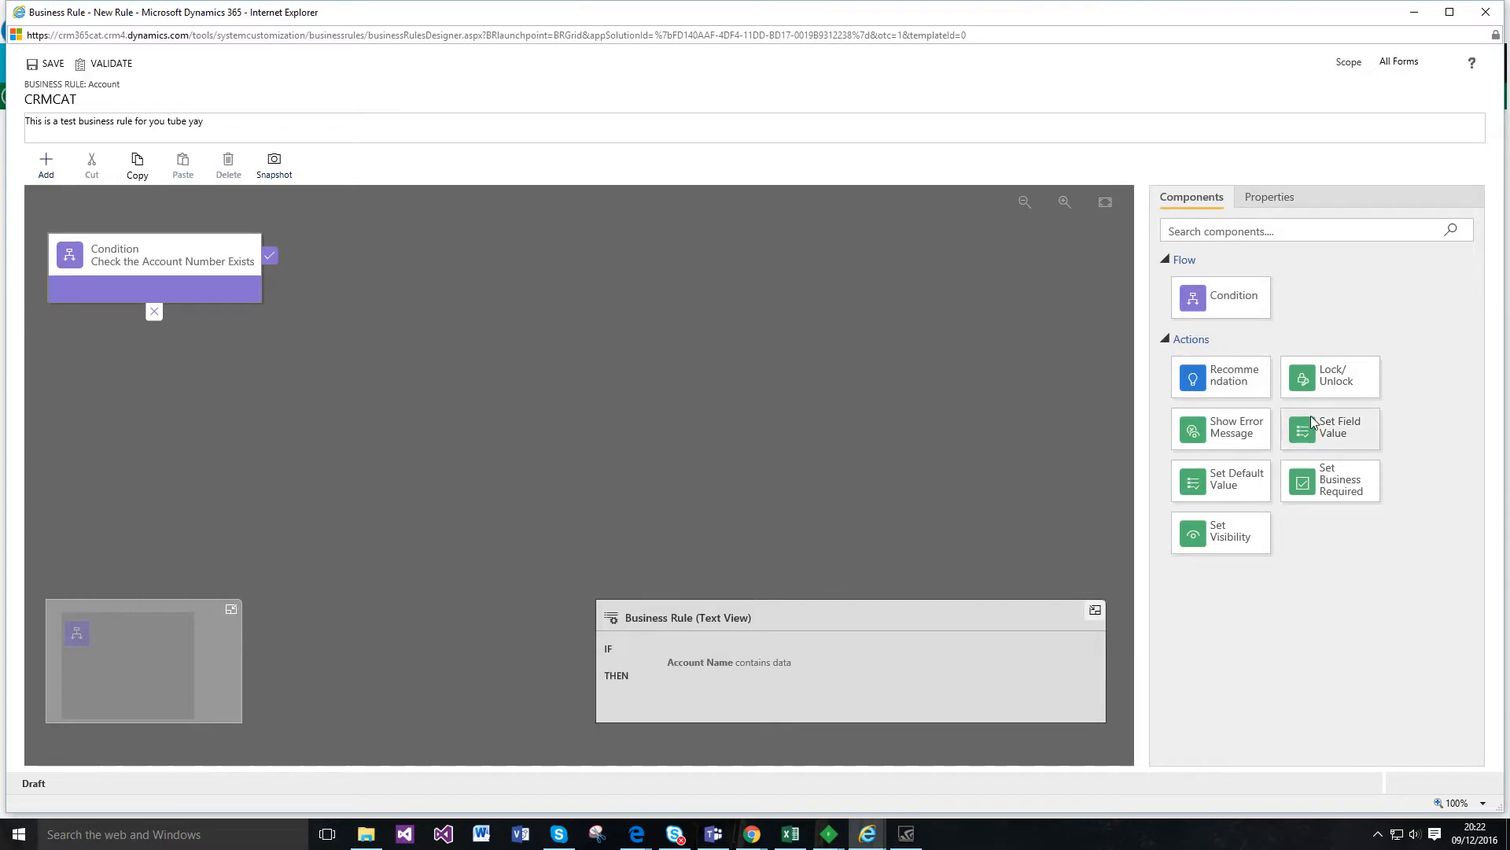
mouse_move(1353, 436)
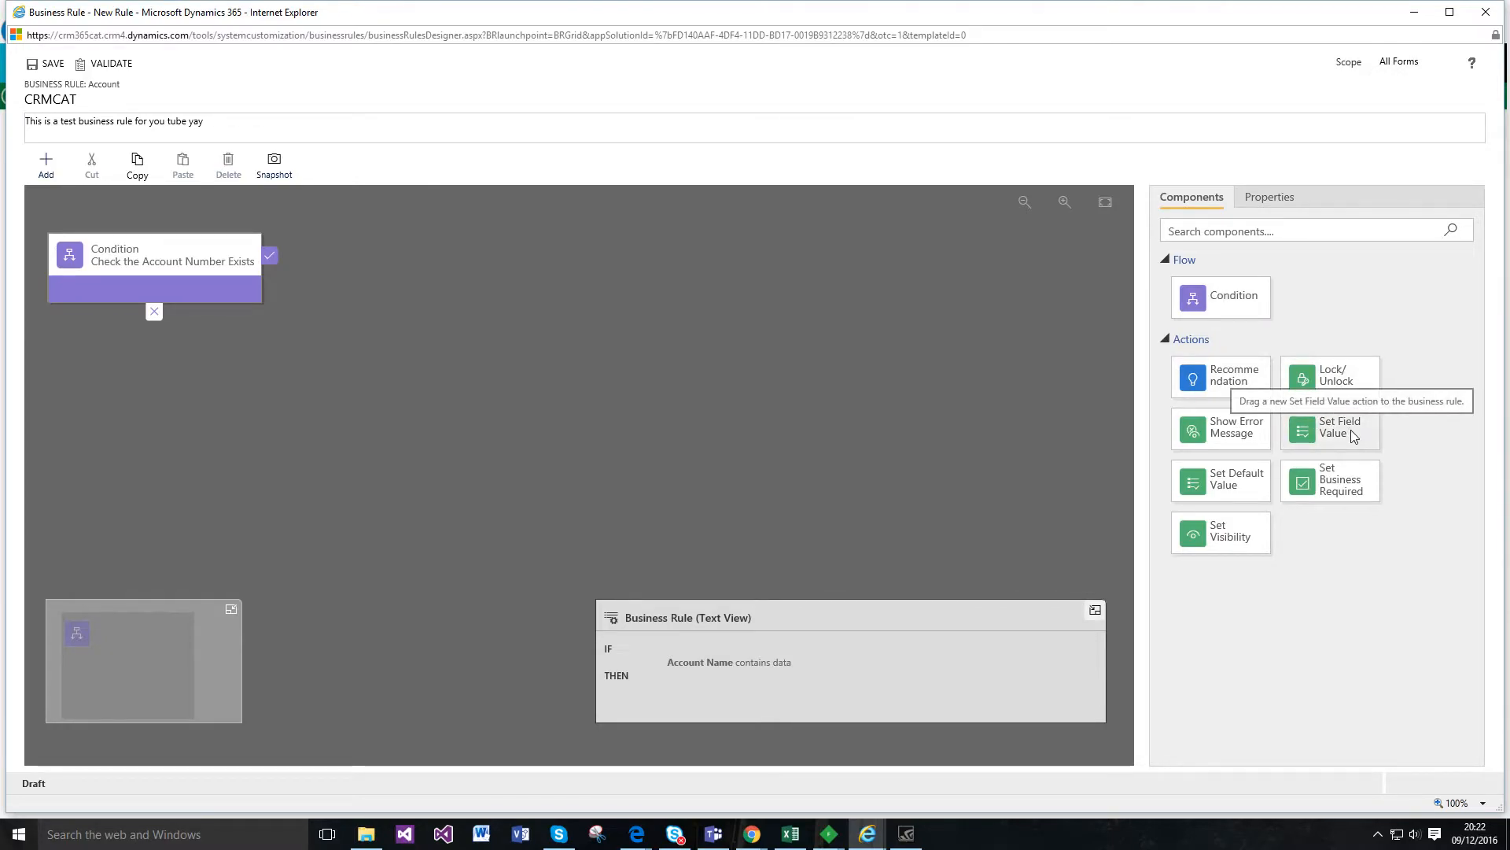
Step: Add a Set Field Value action after the condition named 'Set Contact Preferences'
left_click_drag(1330, 428, 415, 267)
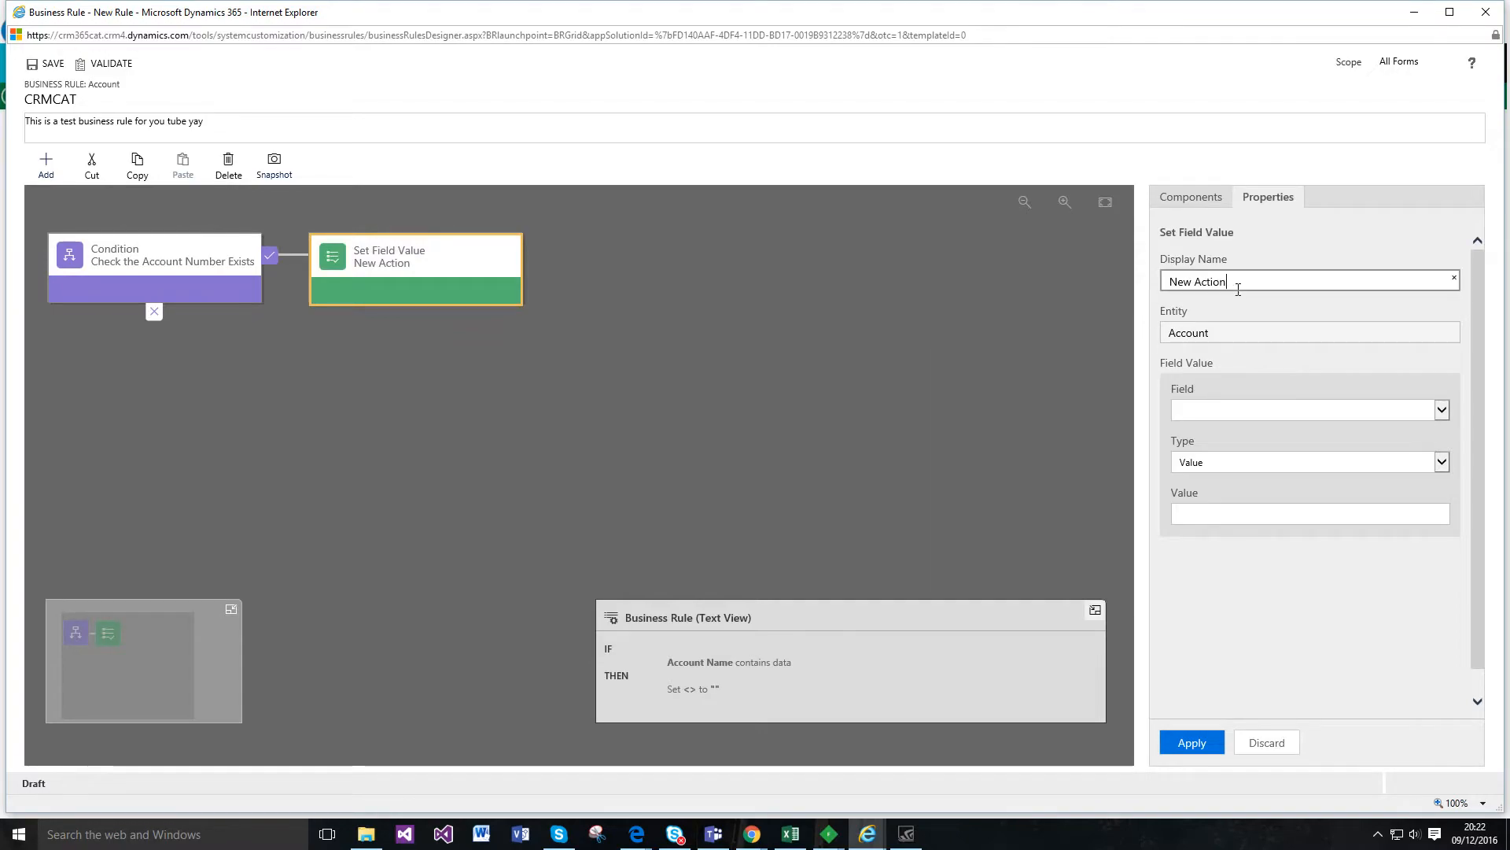
type("Set Co")
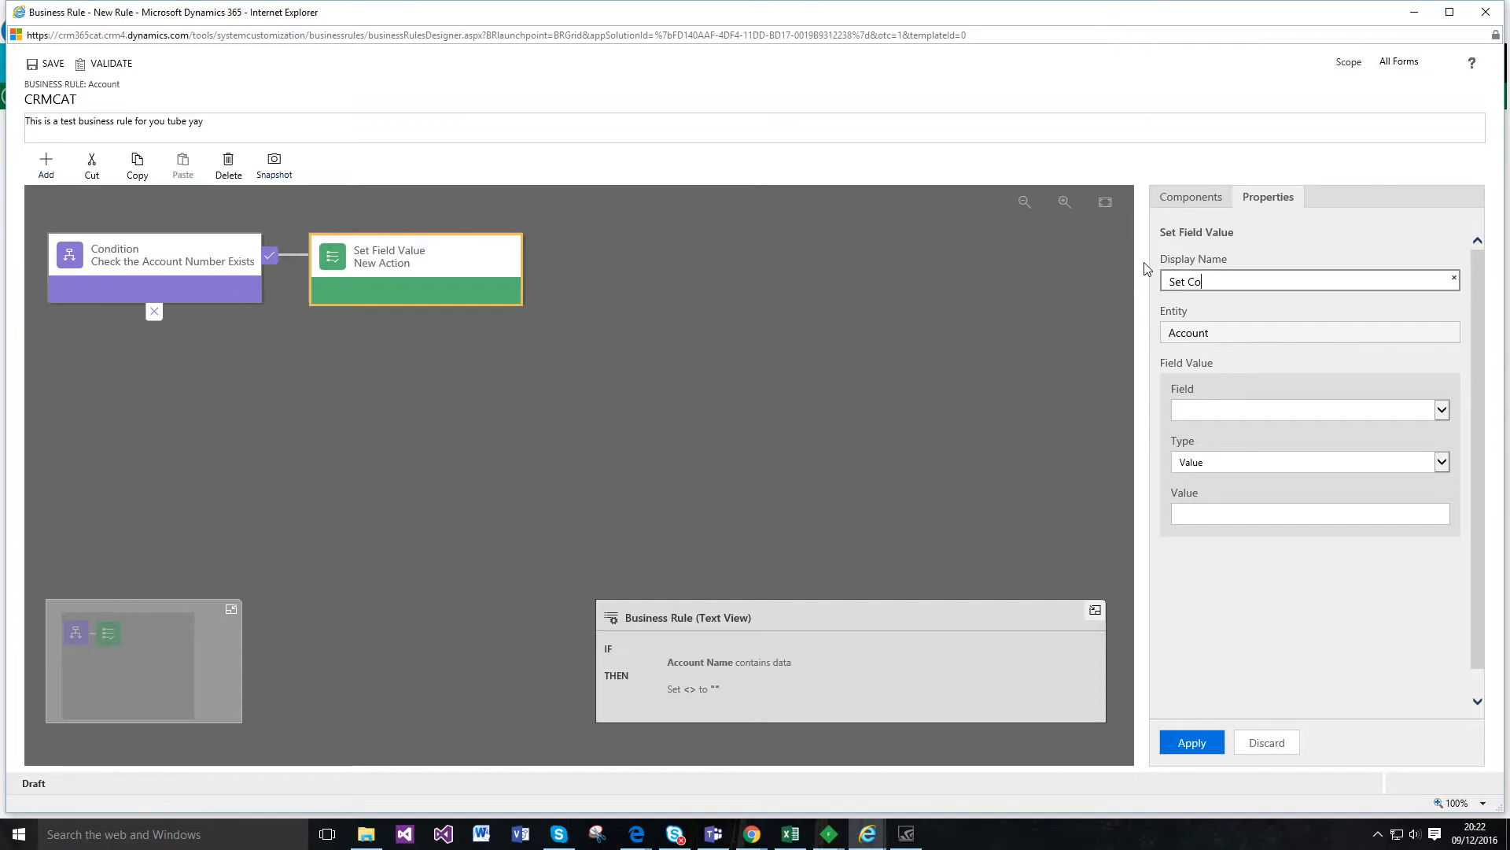
type("ntact Preferences")
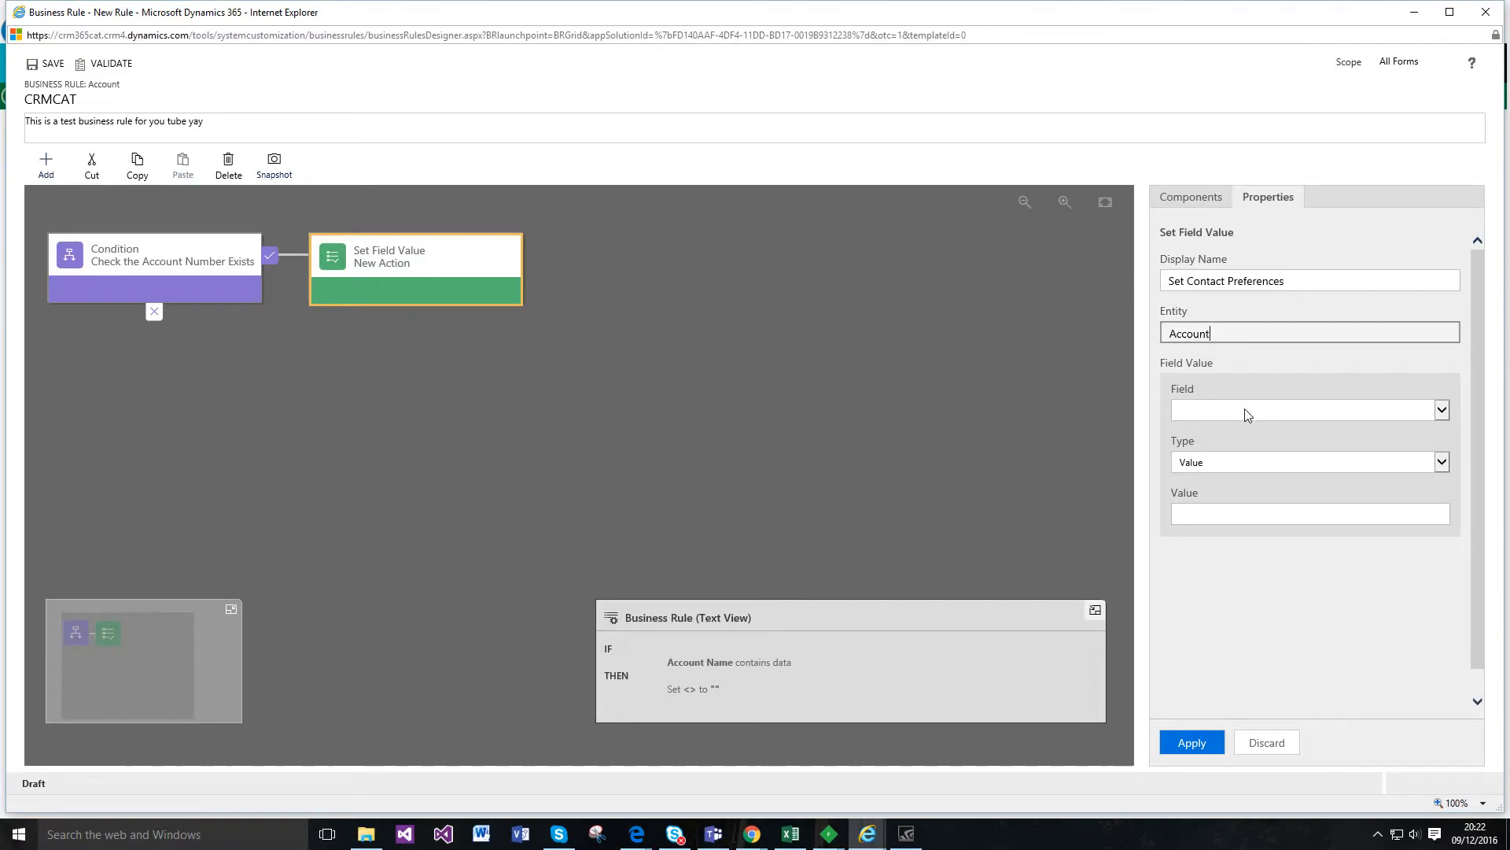
Step: Make the action set Send Marketing Materials to Send and apply it
left_click(1443, 409)
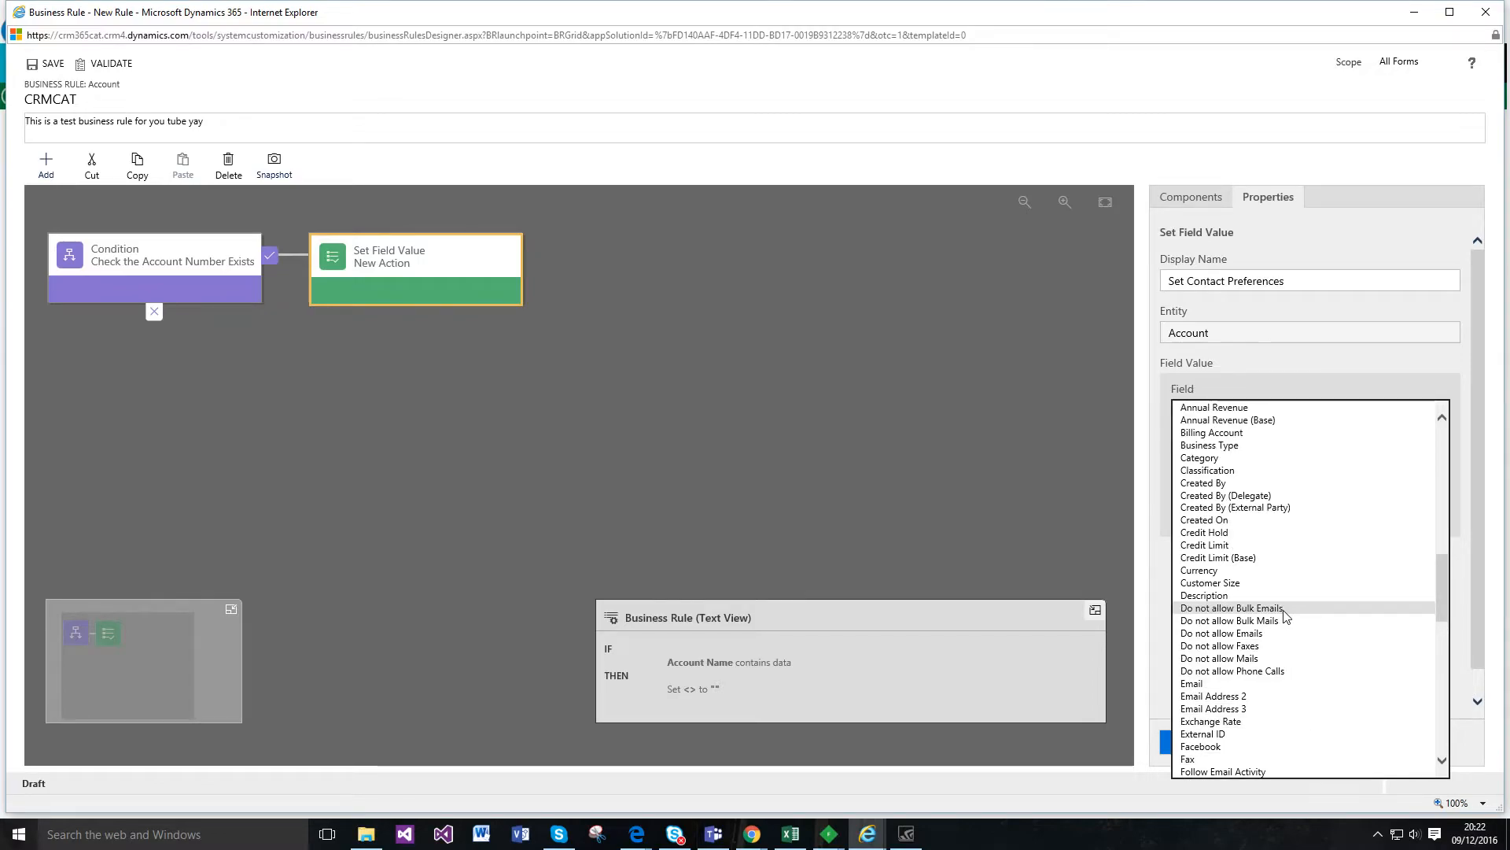
scroll("down", 3)
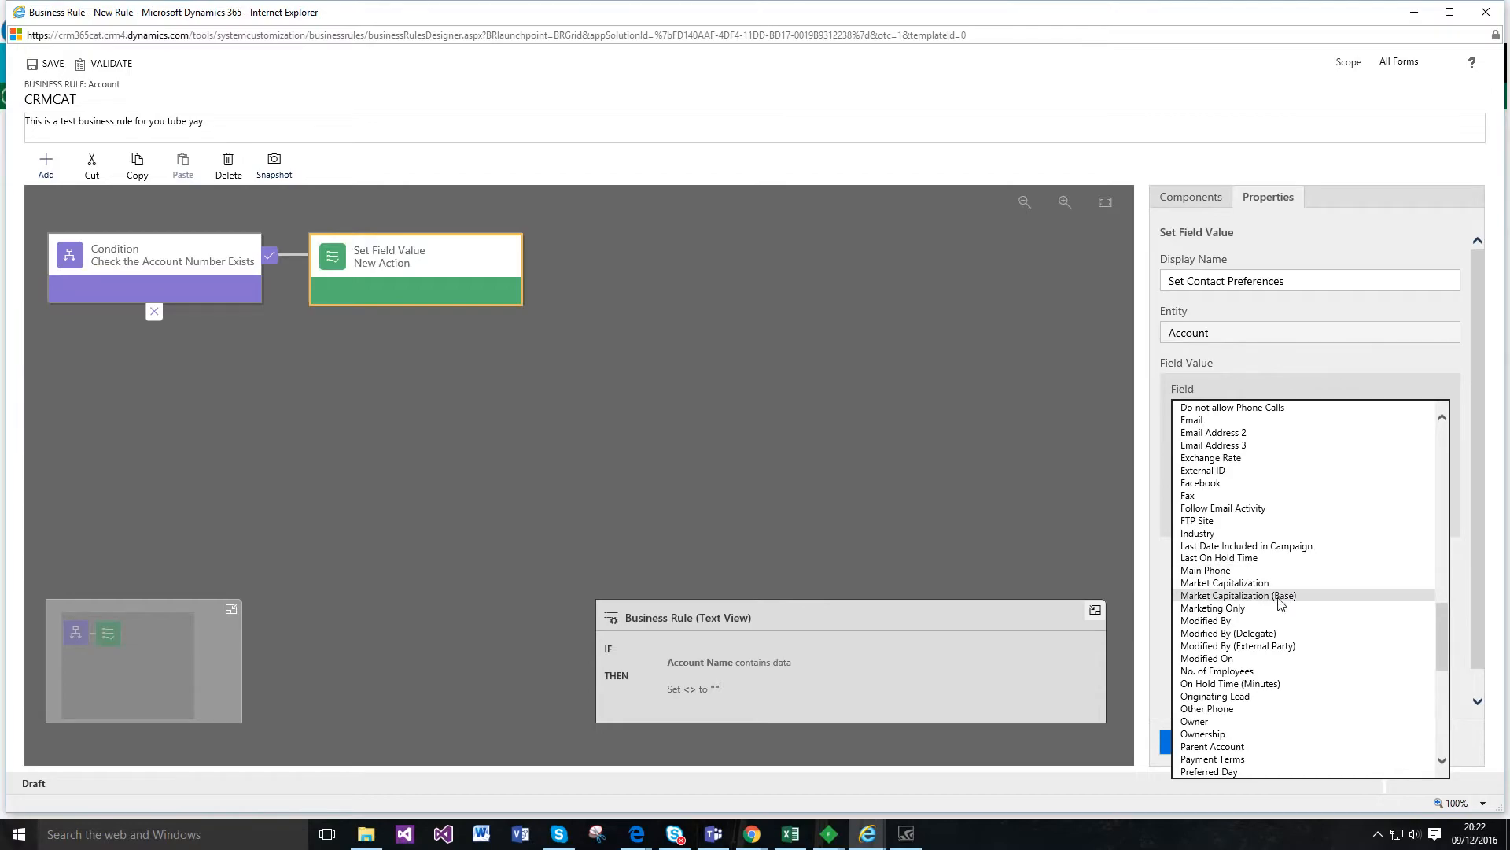
scroll("down", 3)
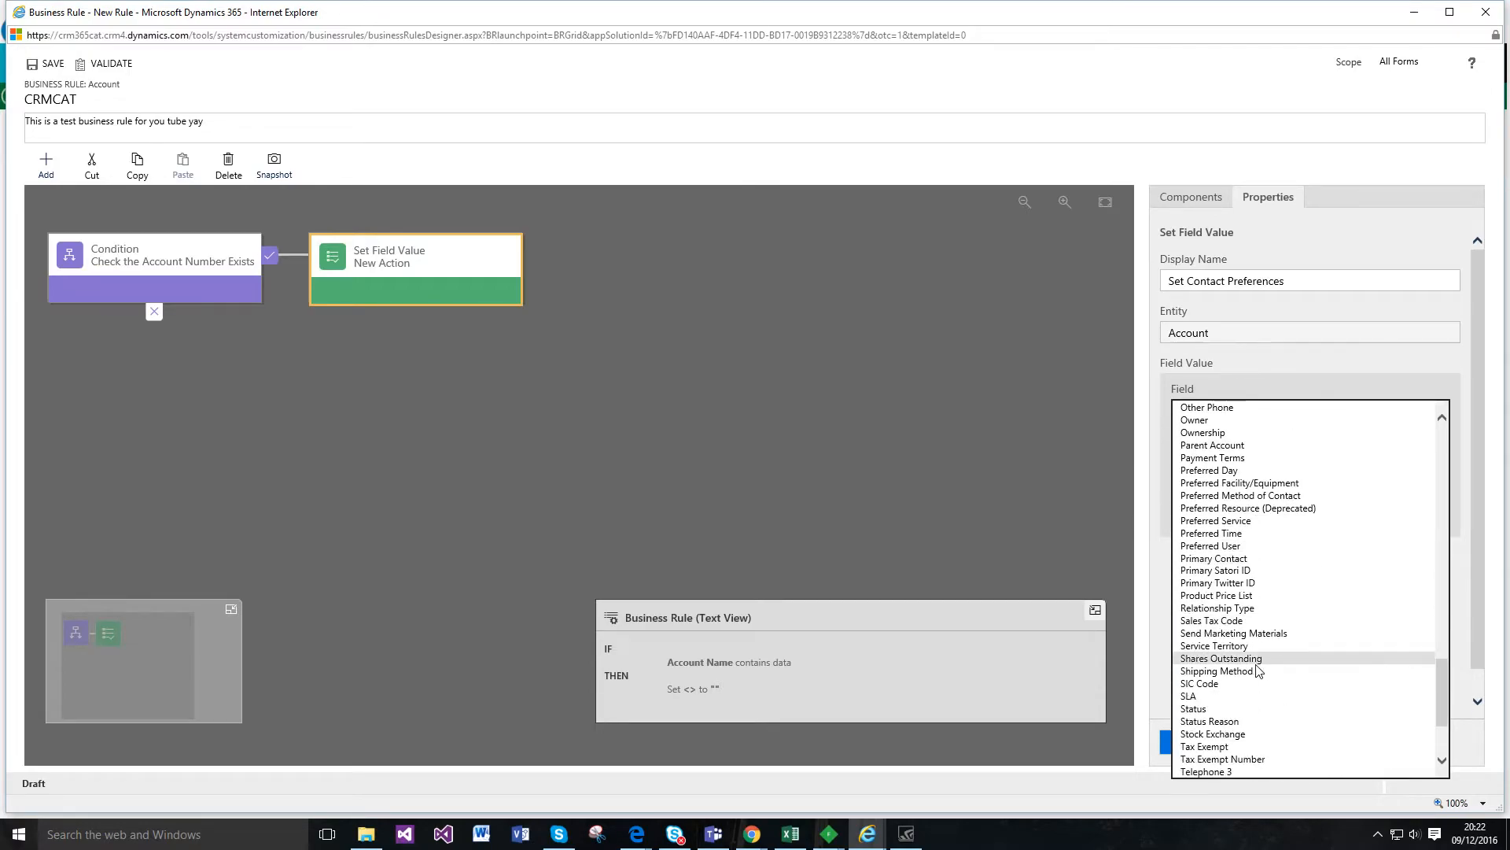
mouse_move(1252, 645)
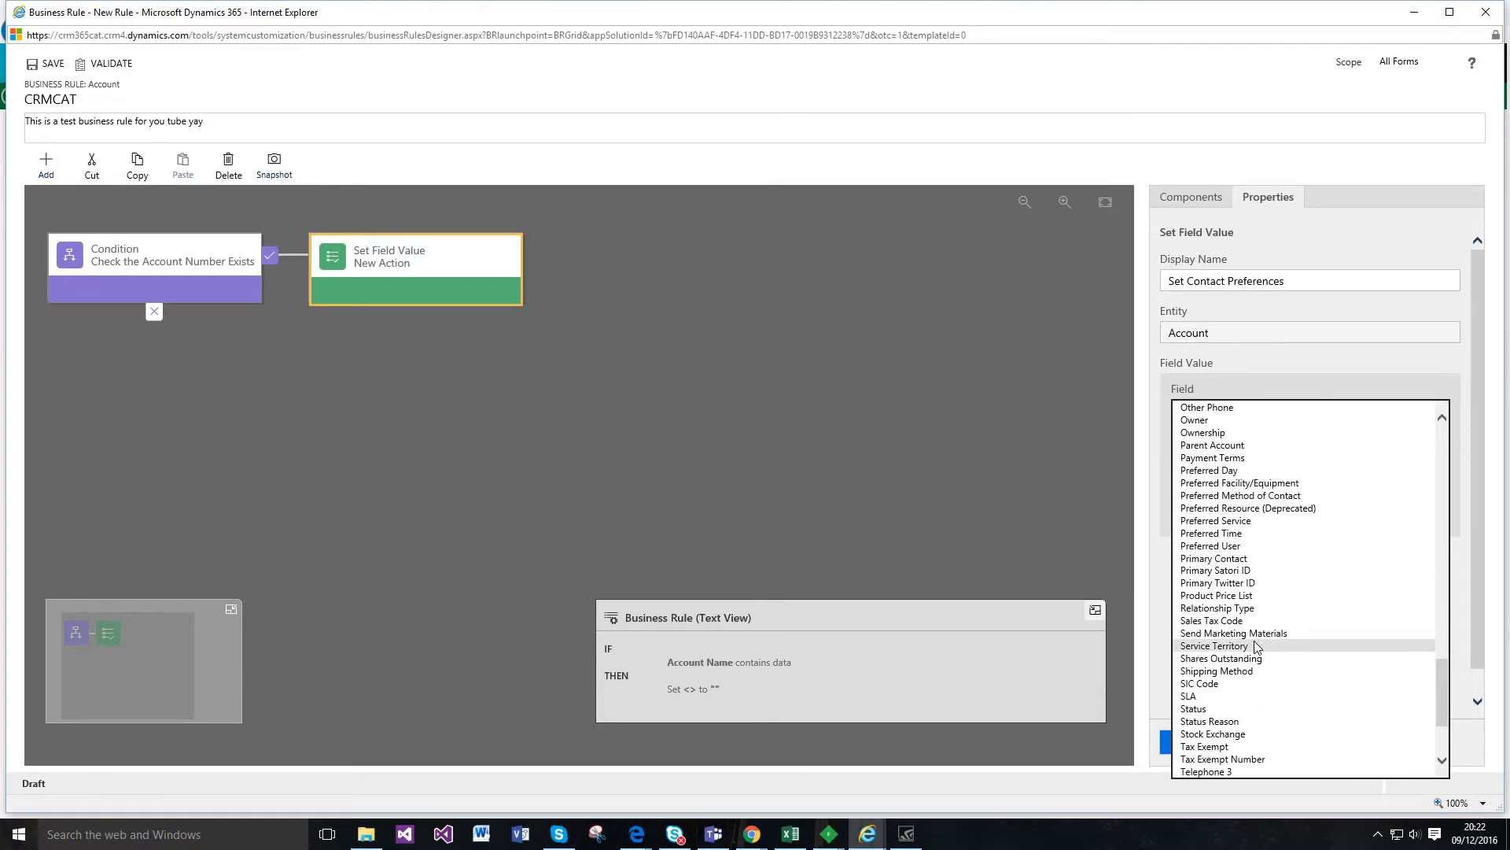
left_click(1233, 632)
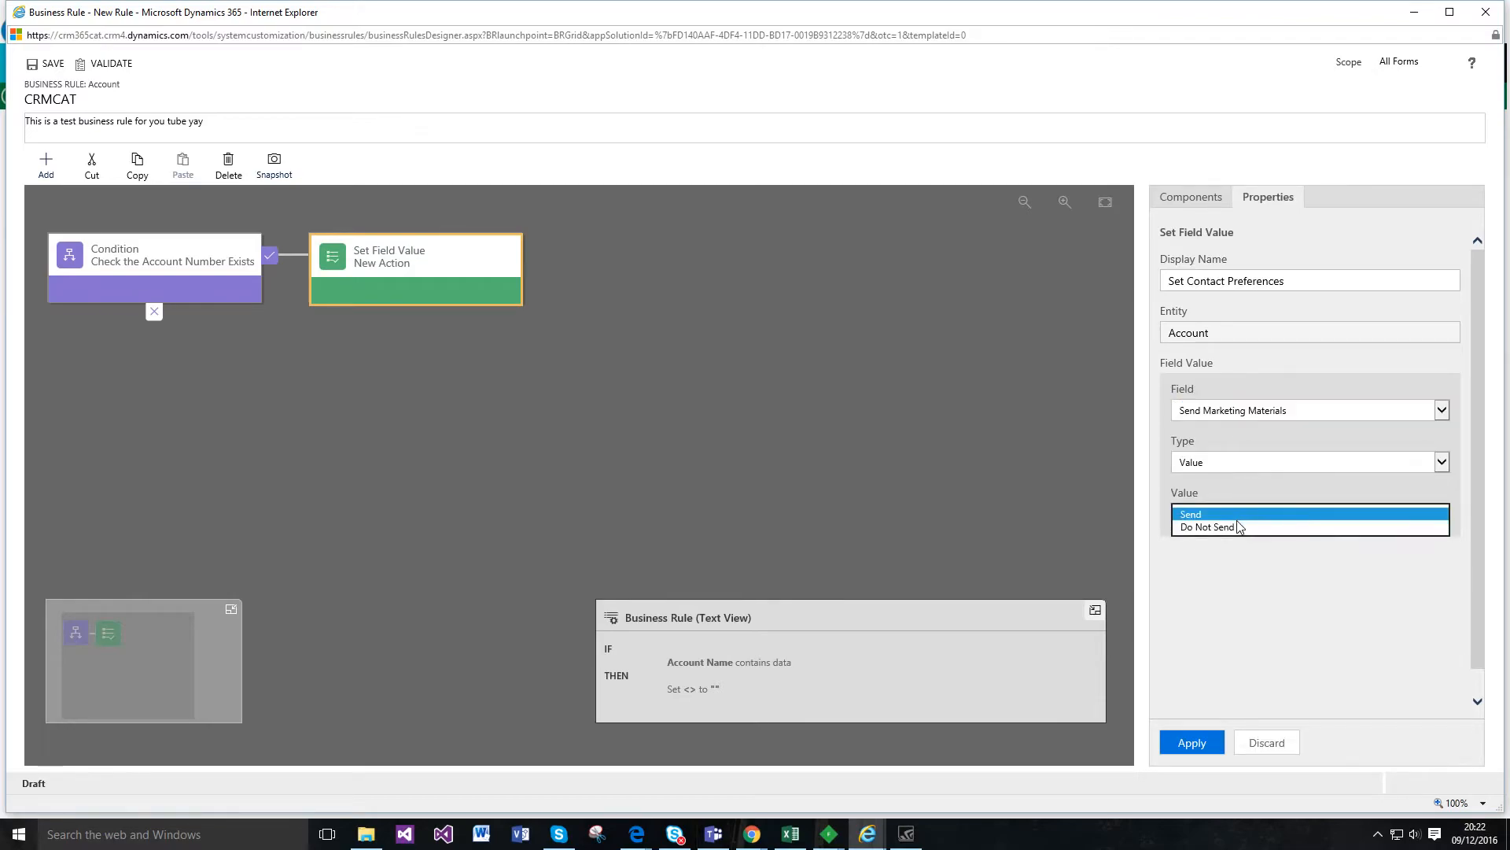
left_click(1192, 513)
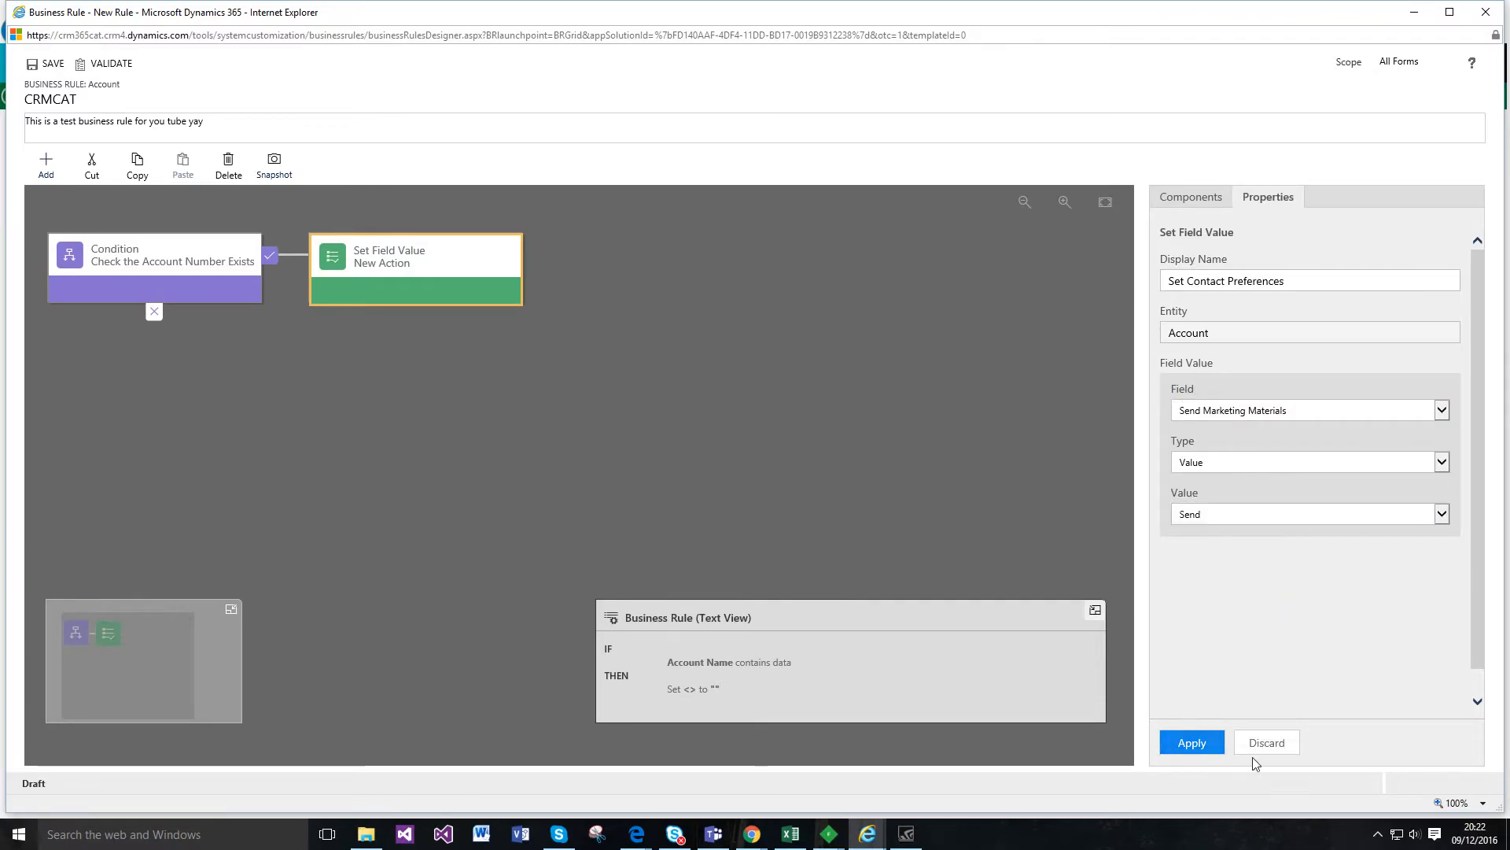
left_click(1191, 741)
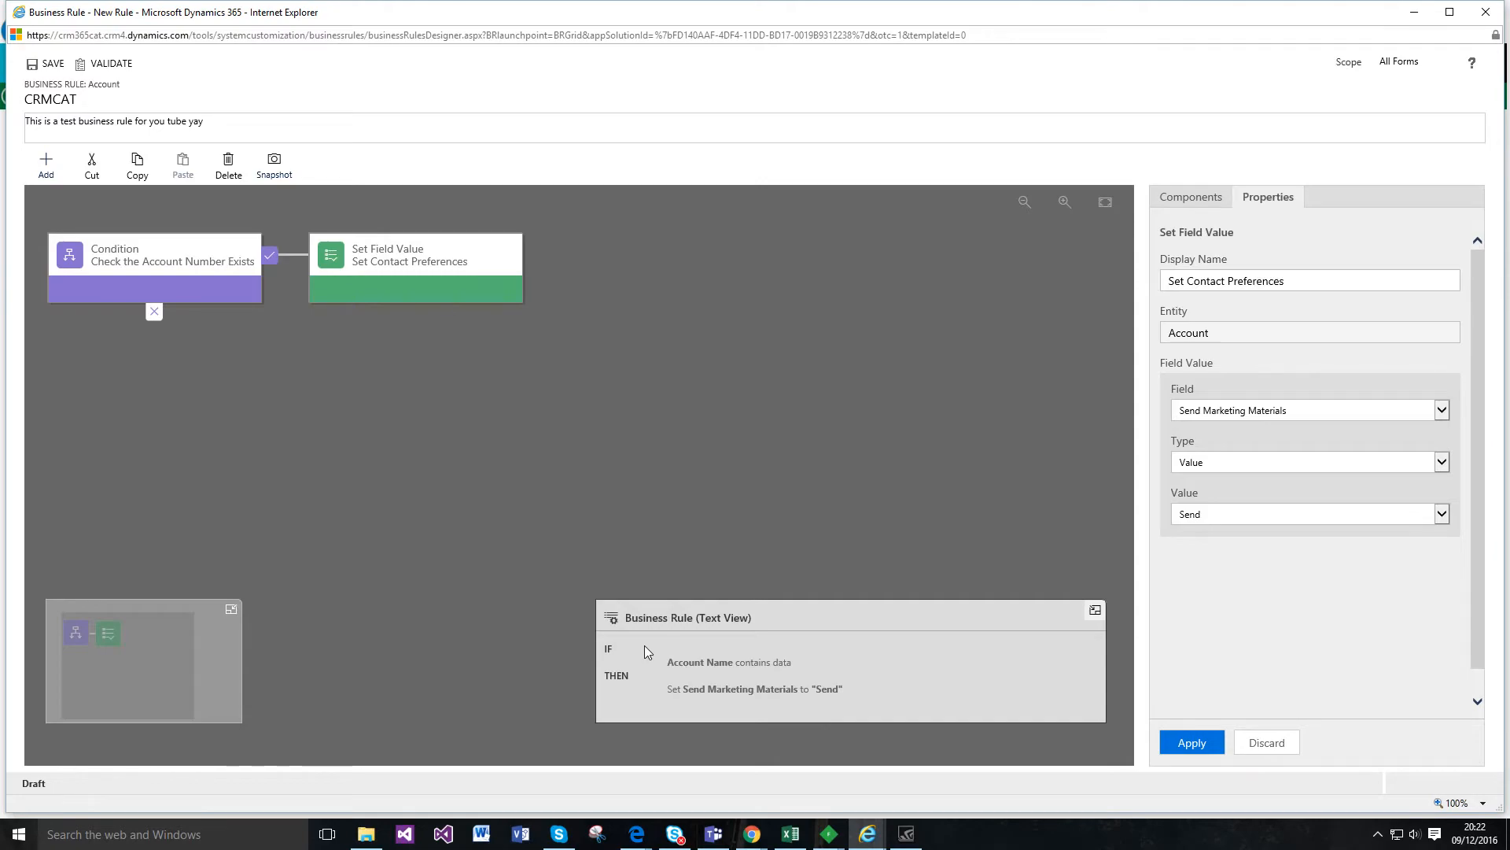
left_click(1191, 197)
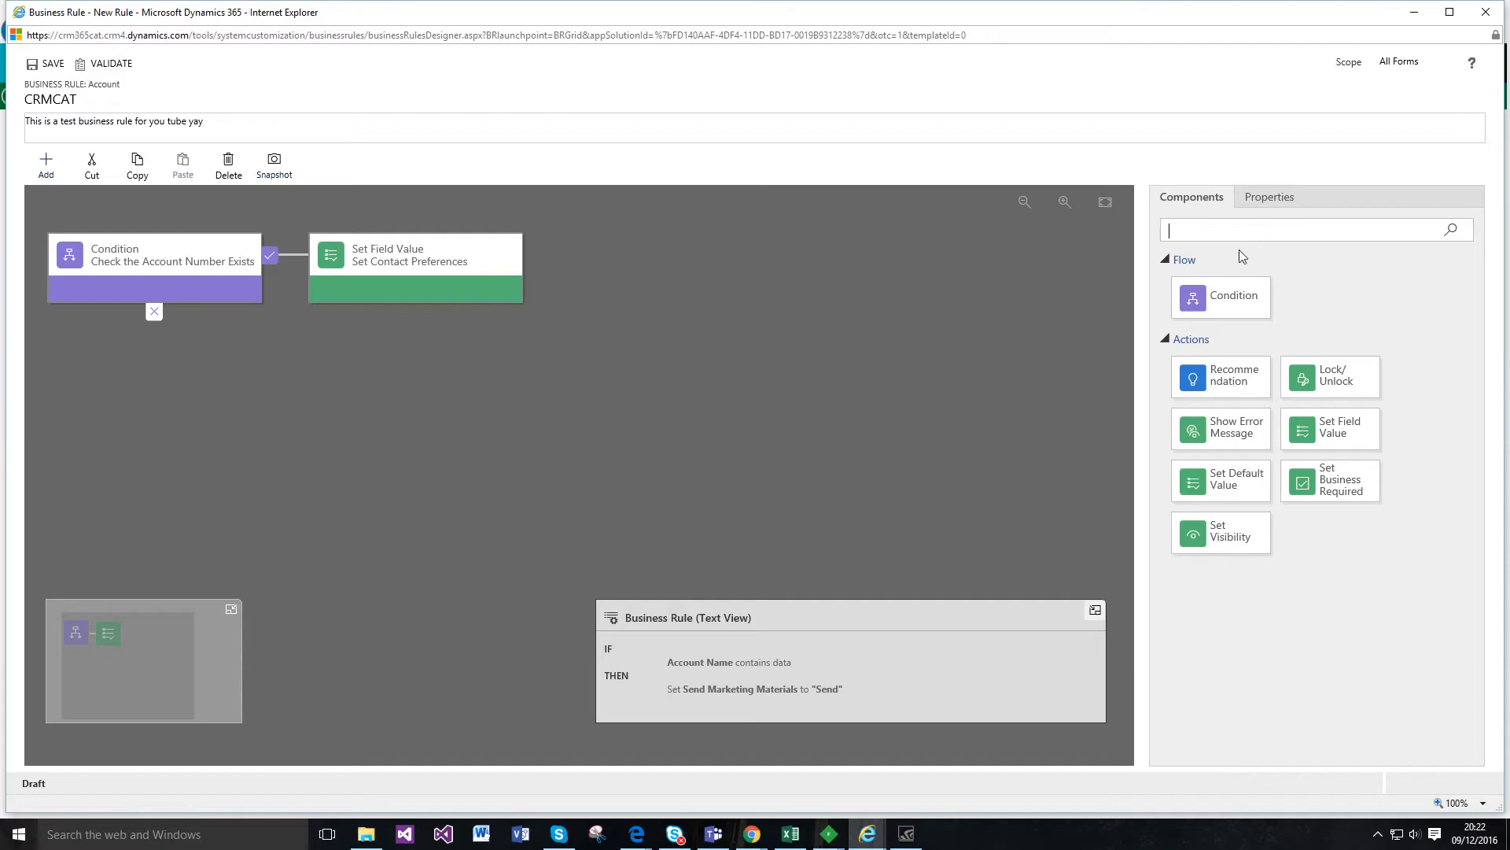
type("lock")
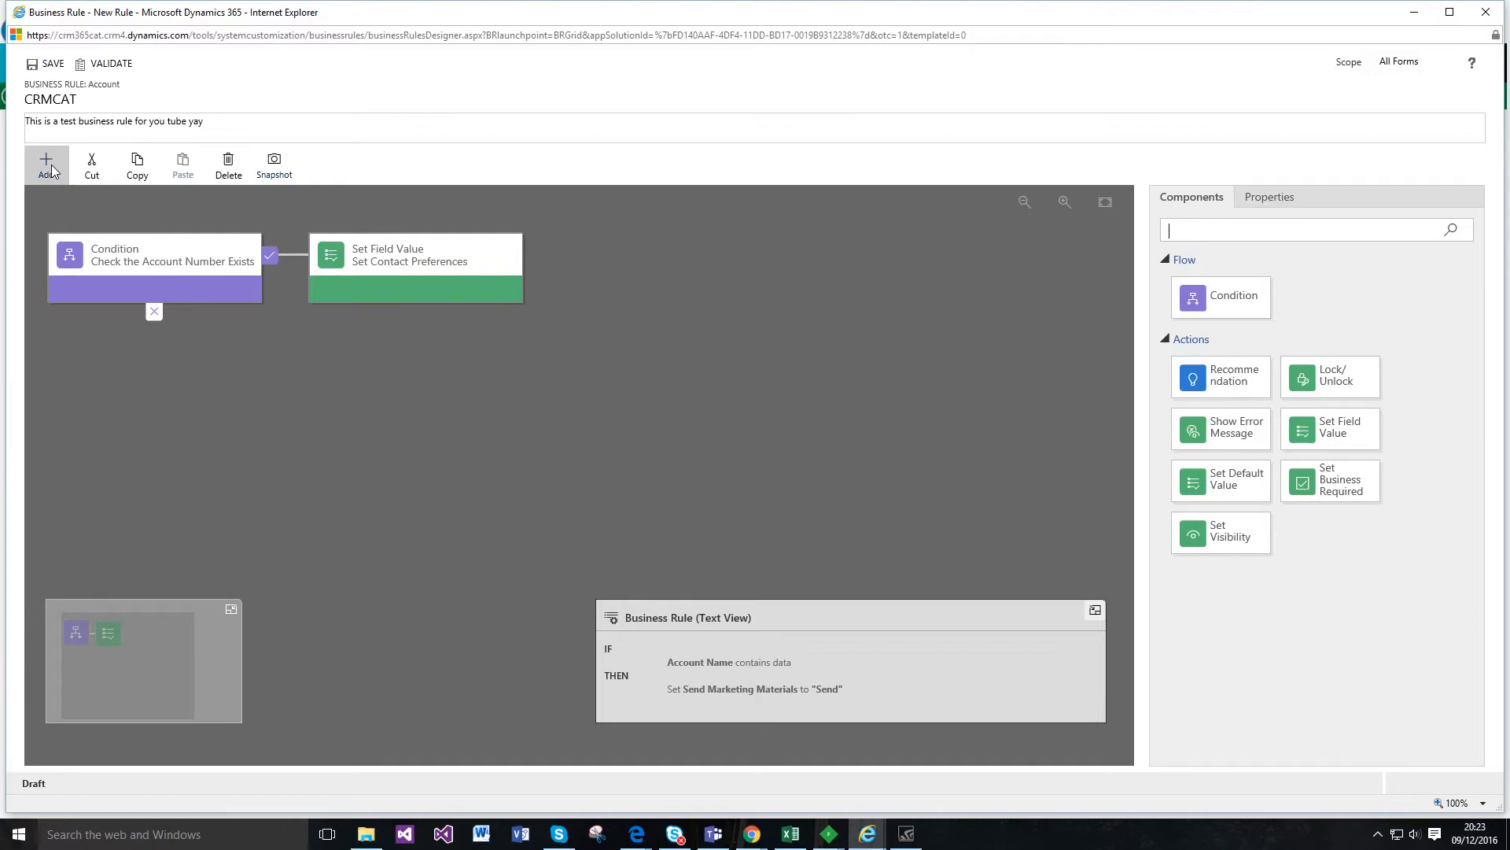
left_click(46, 164)
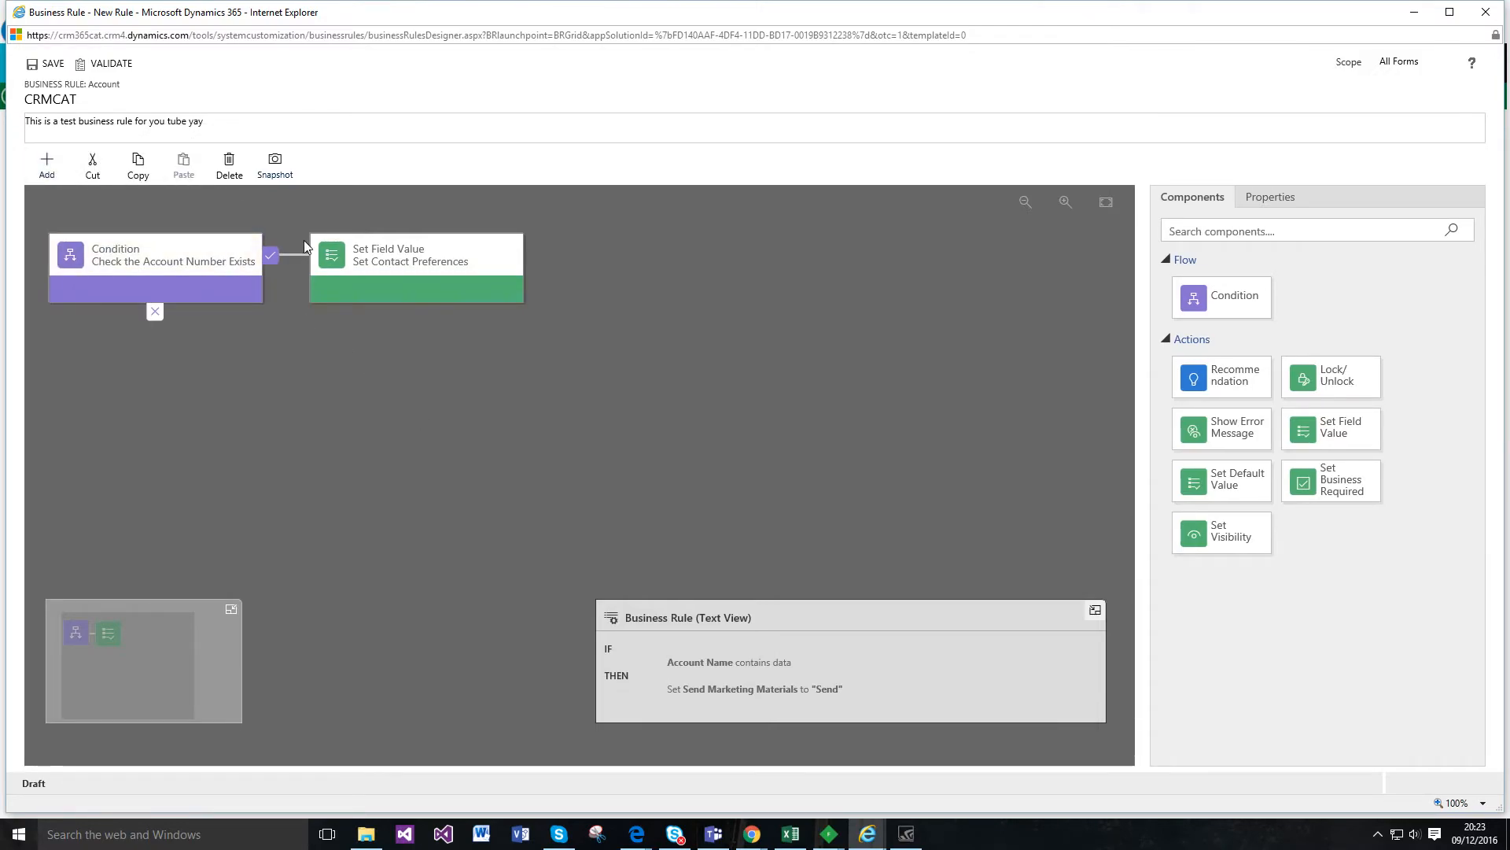
left_click(415, 255)
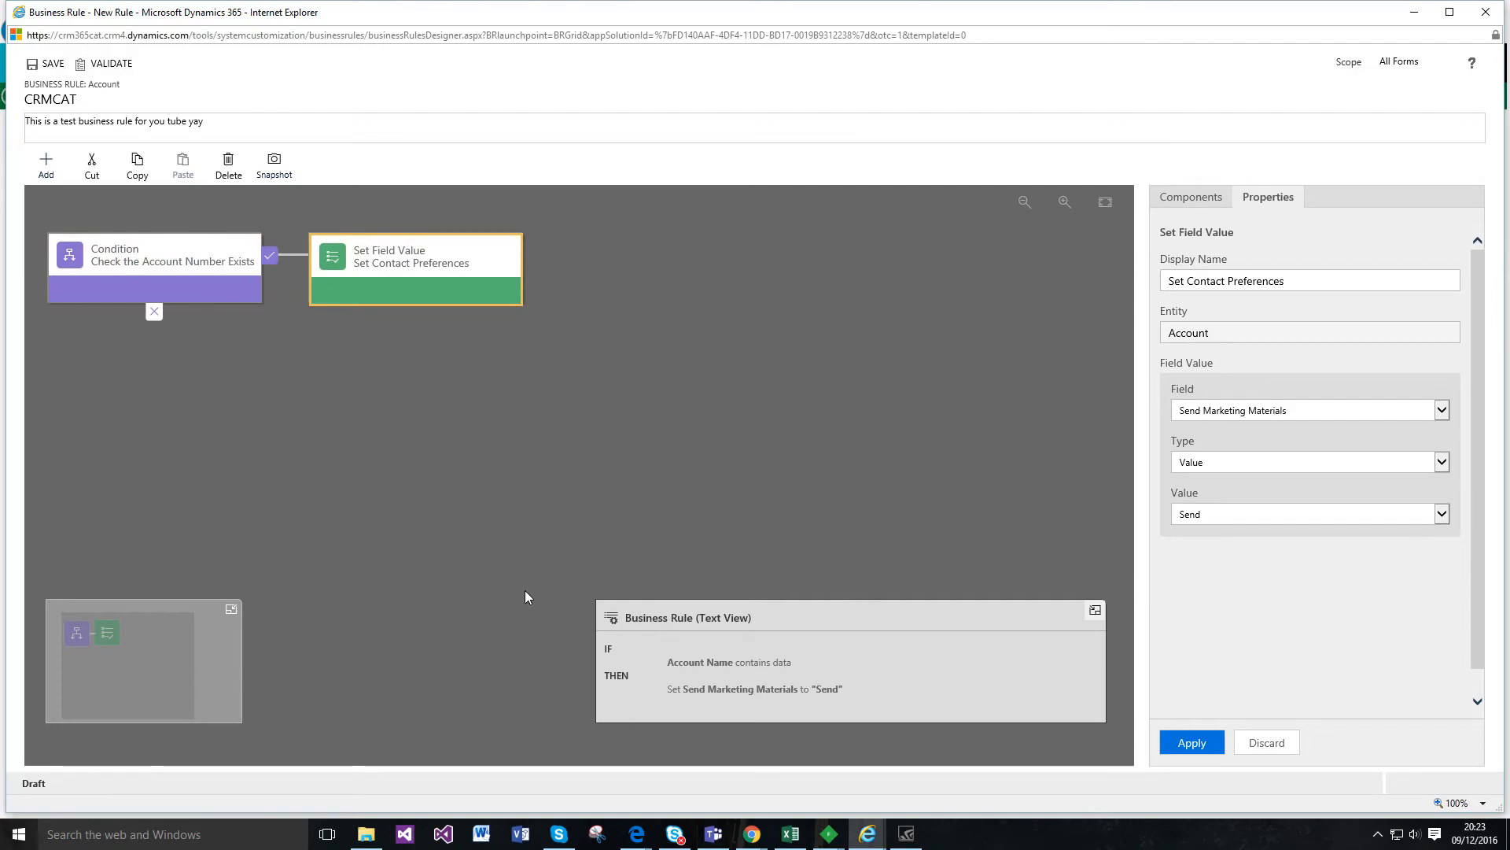
mouse_move(488, 608)
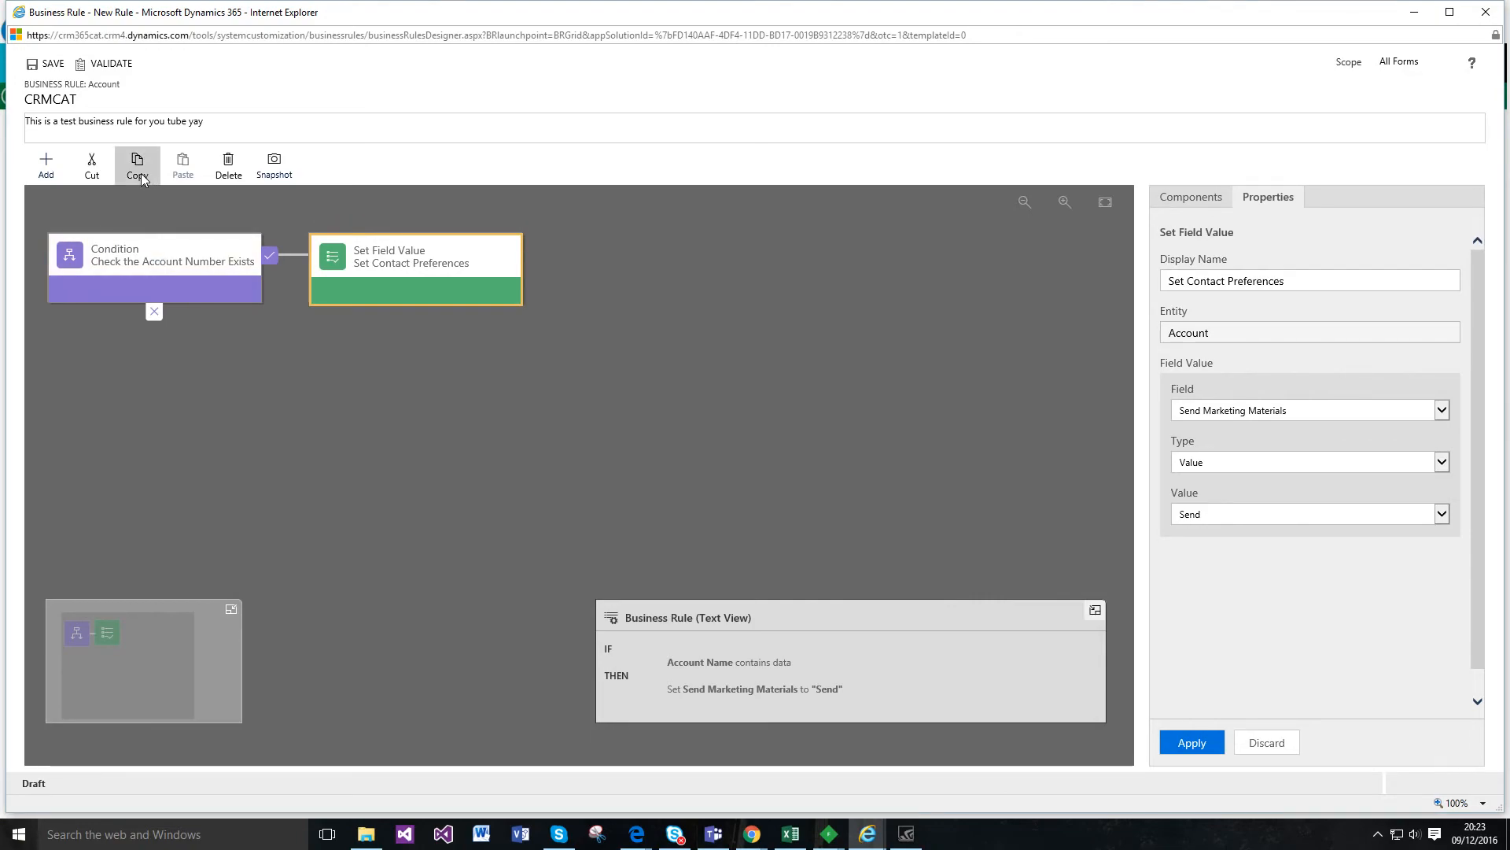
Step: Copy and paste the Set Contact Preferences action, then delete the duplicate
left_click(137, 164)
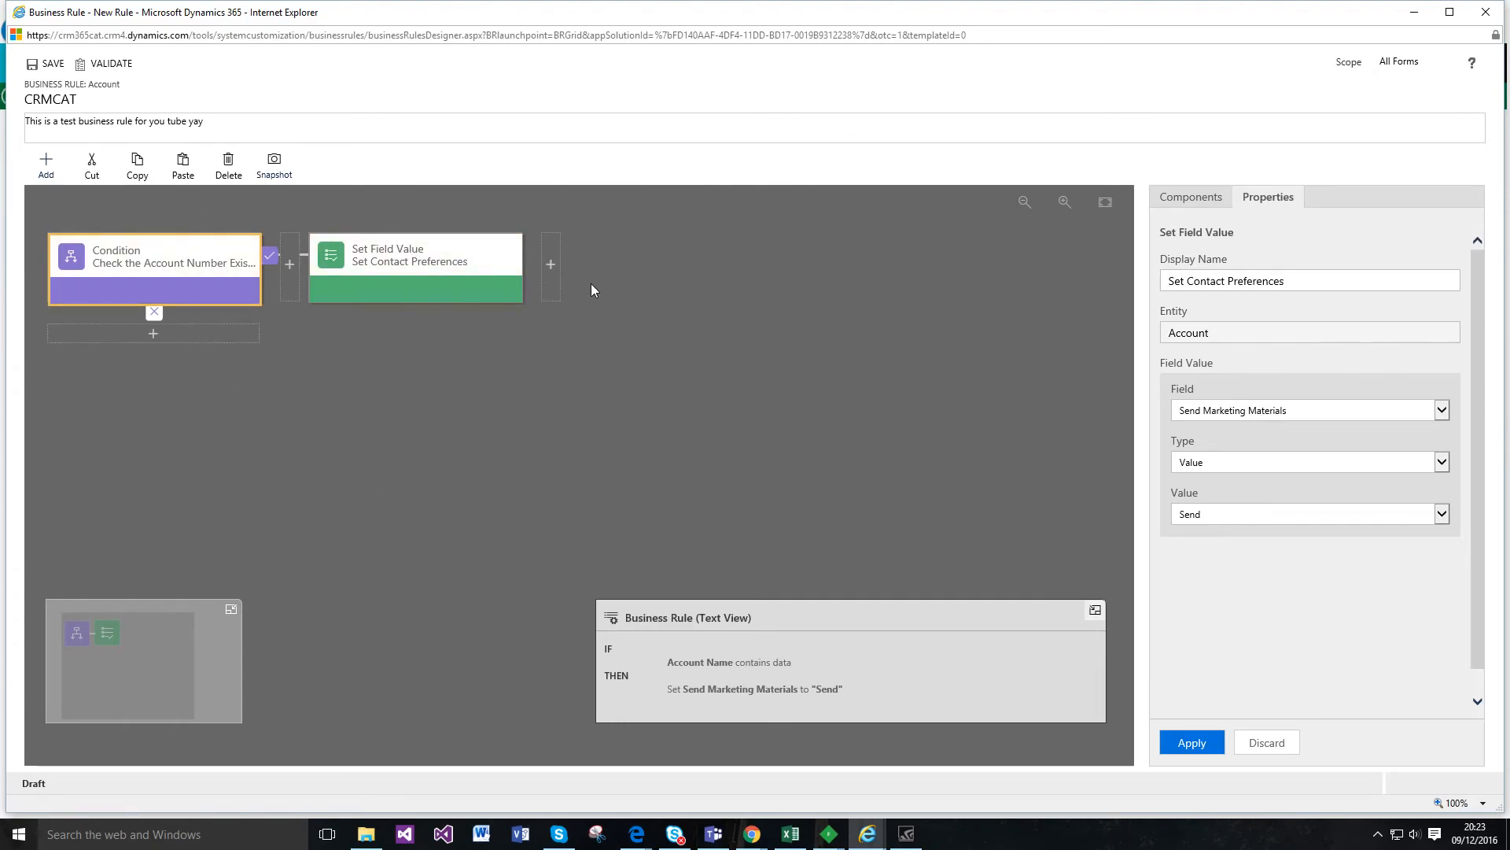
left_click(551, 264)
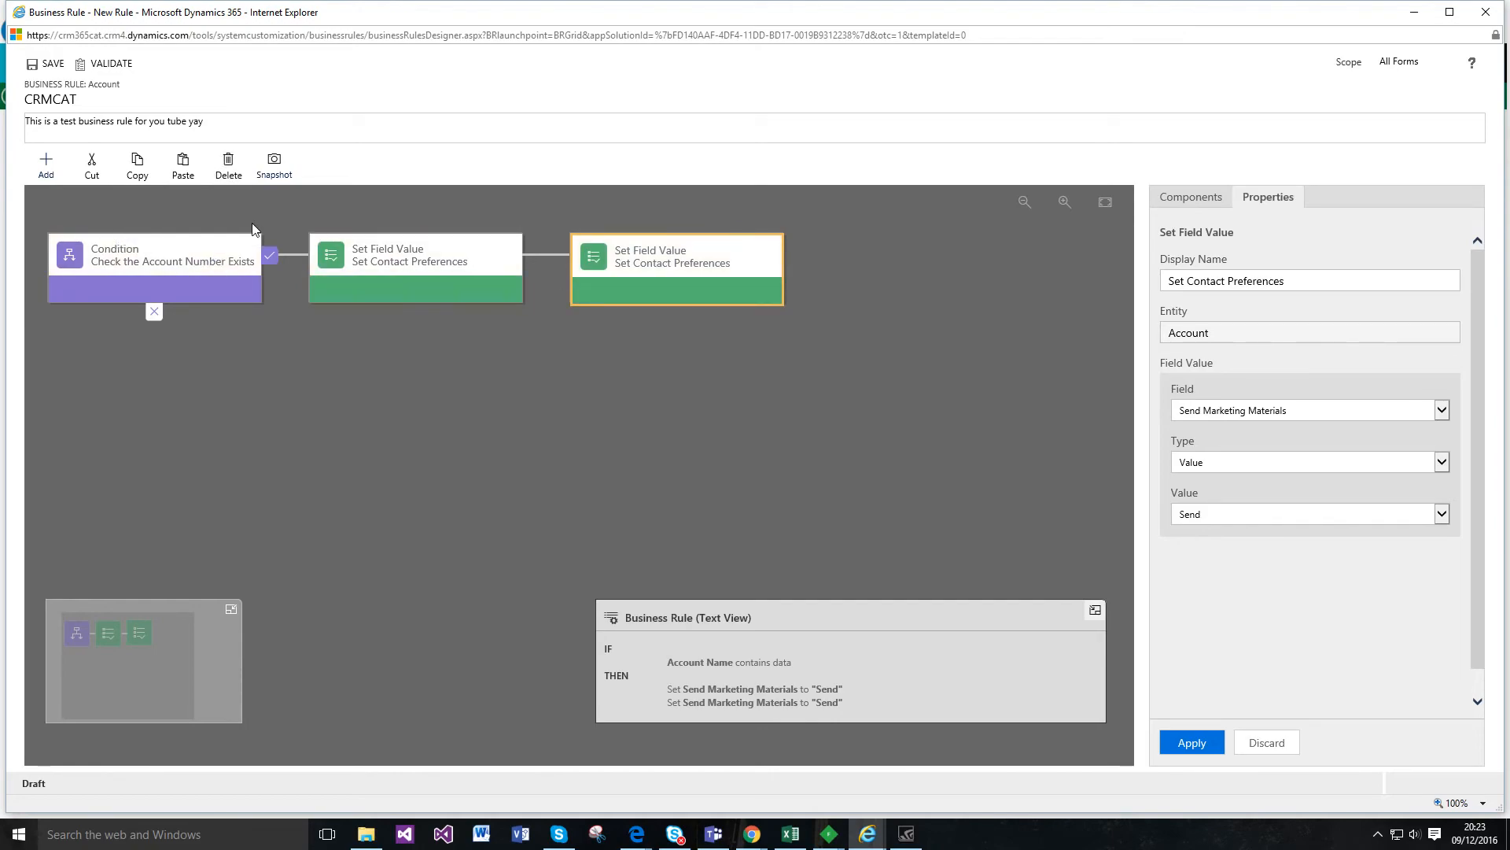
mouse_move(228, 164)
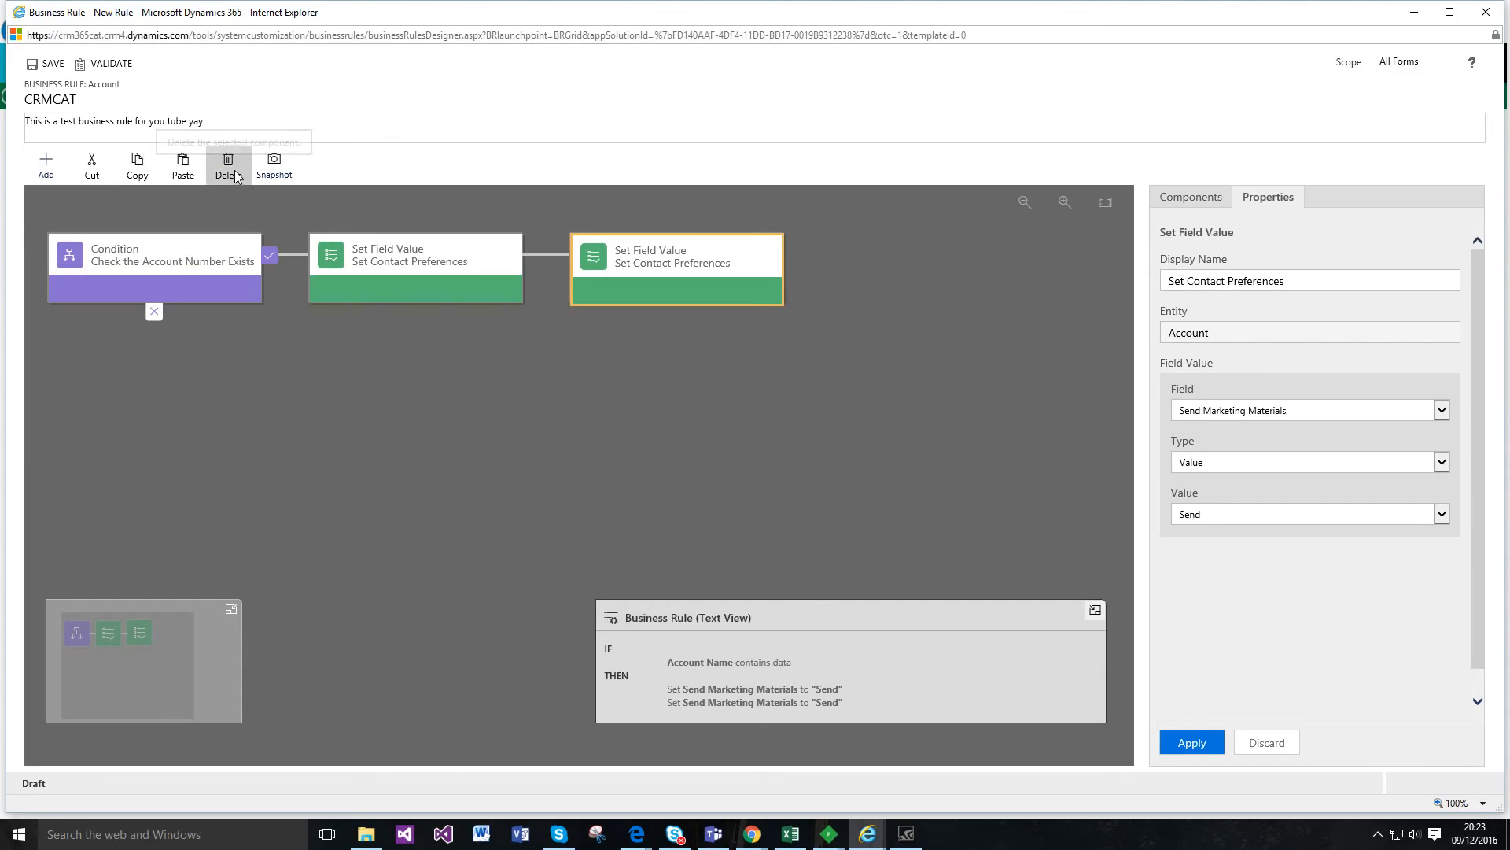
left_click(228, 164)
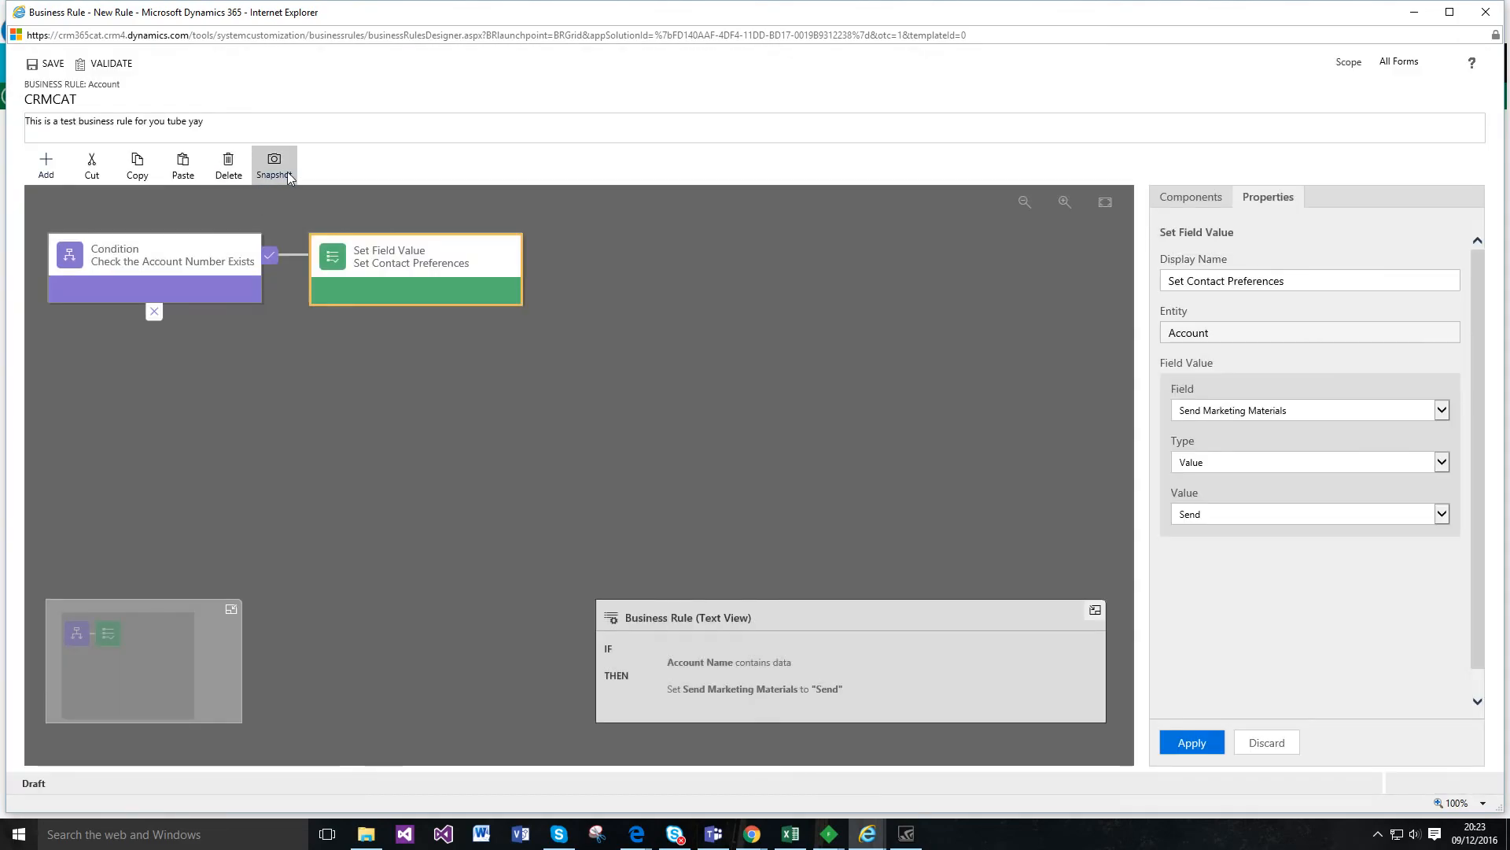
Step: Export a snapshot PNG of the rule diagram, view it in Photos, and return to the rule
left_click(274, 161)
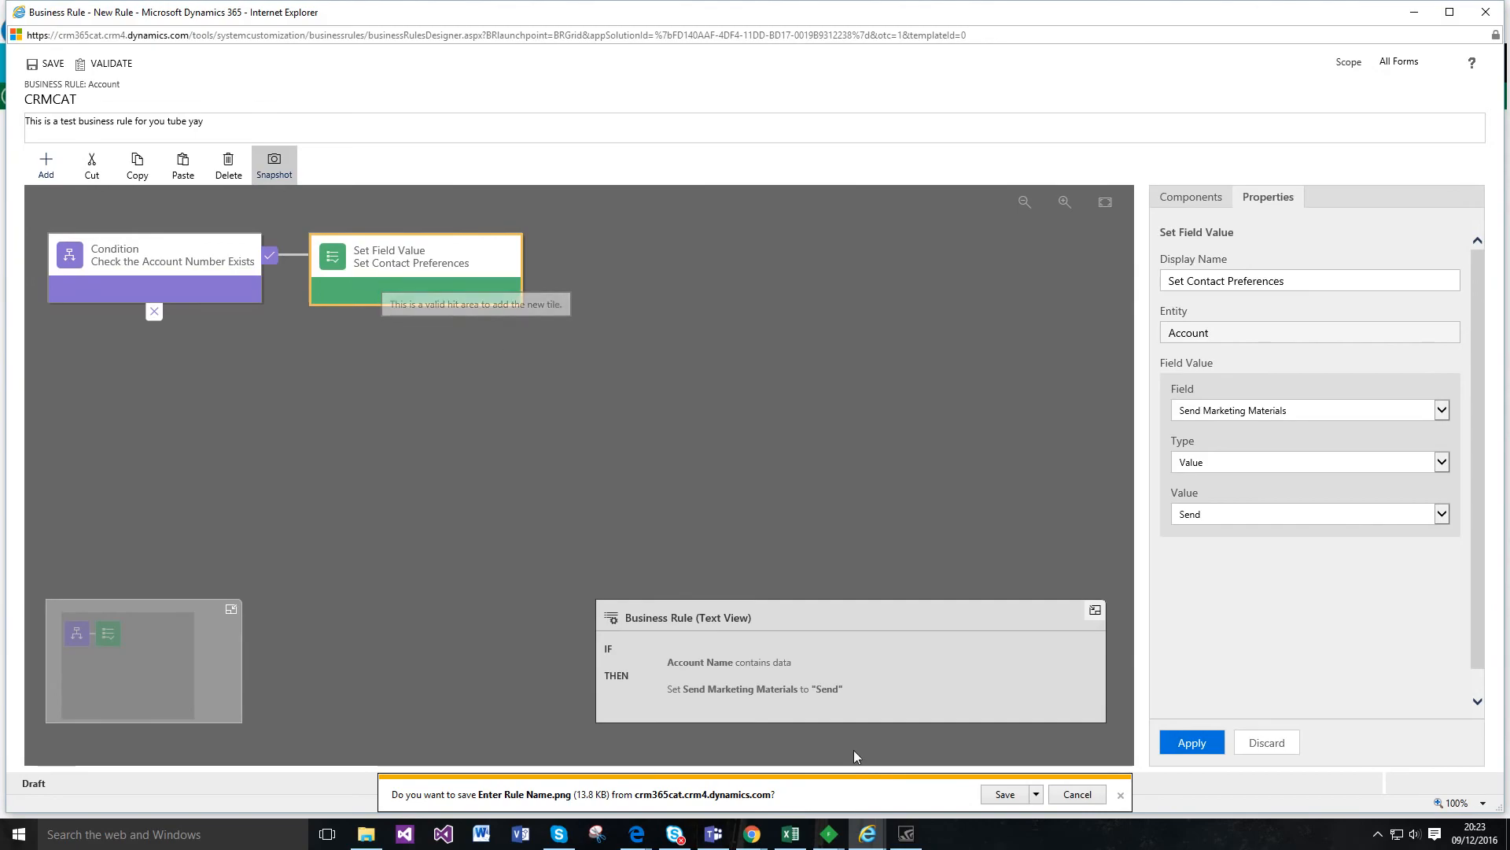
left_click(1005, 793)
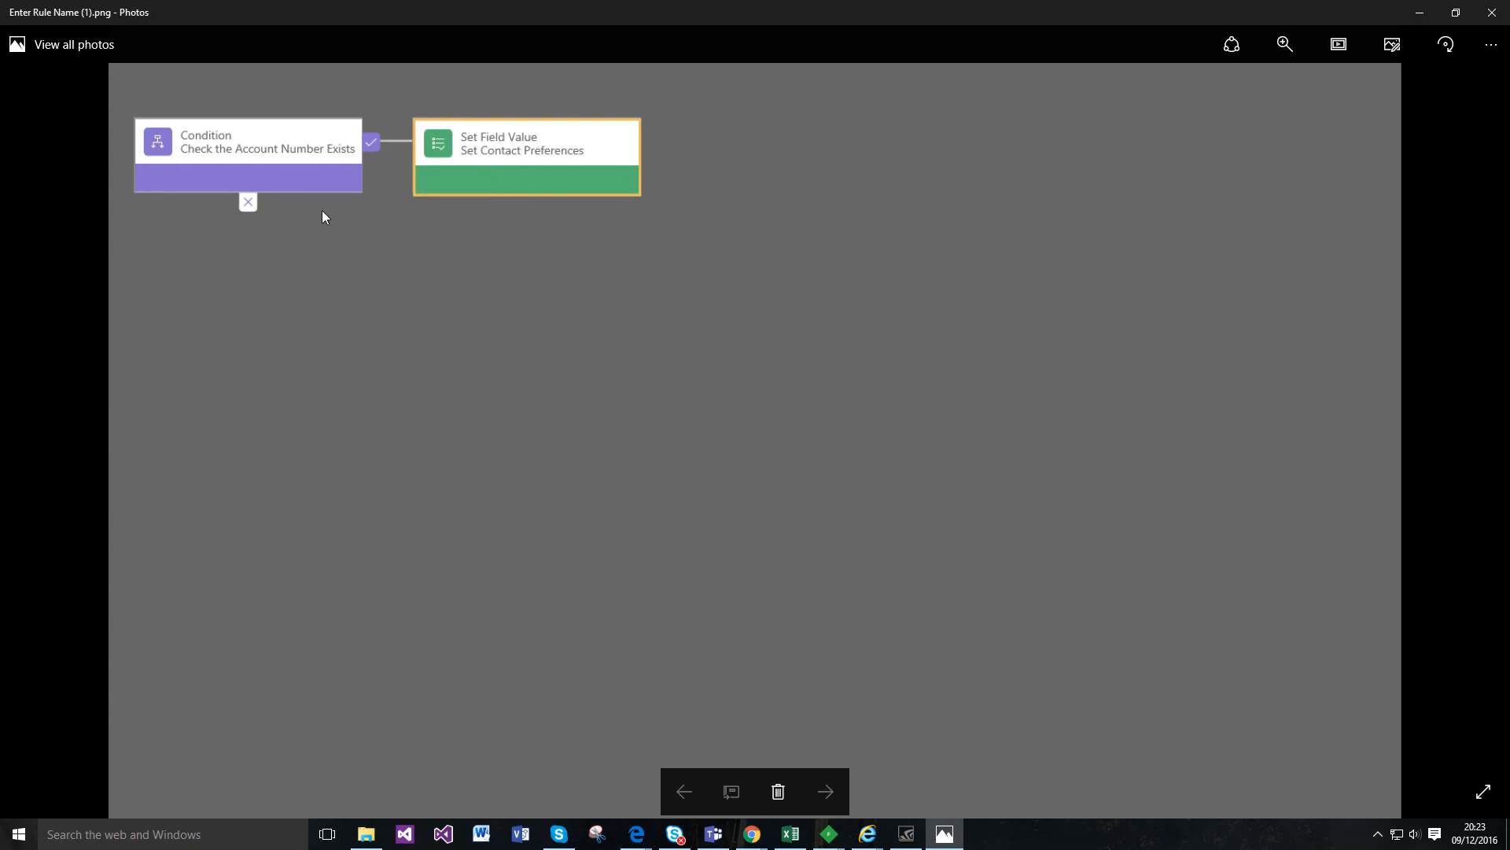
left_click(866, 834)
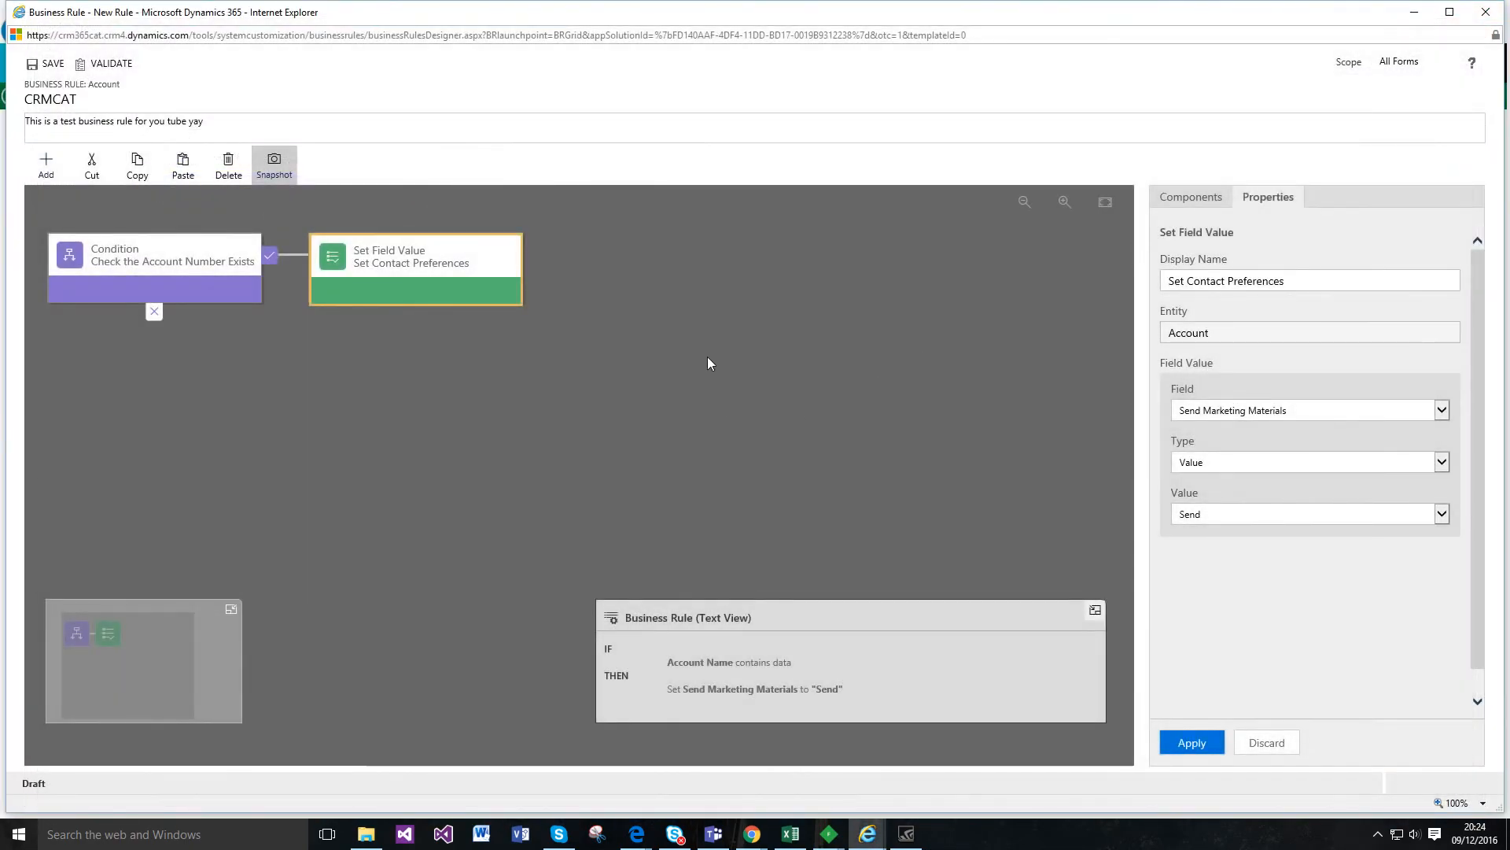
mouse_move(373, 329)
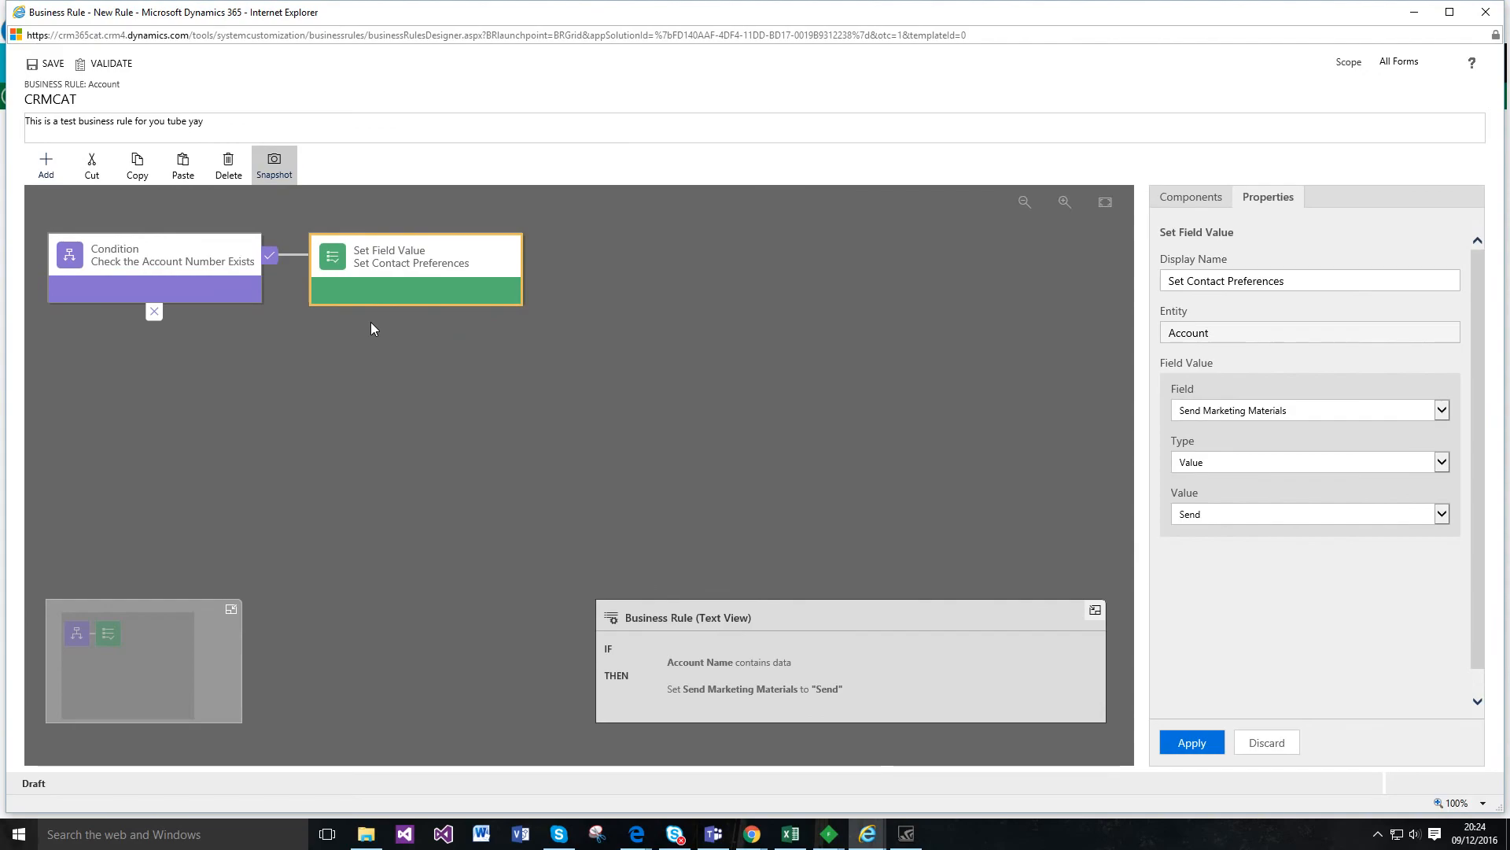